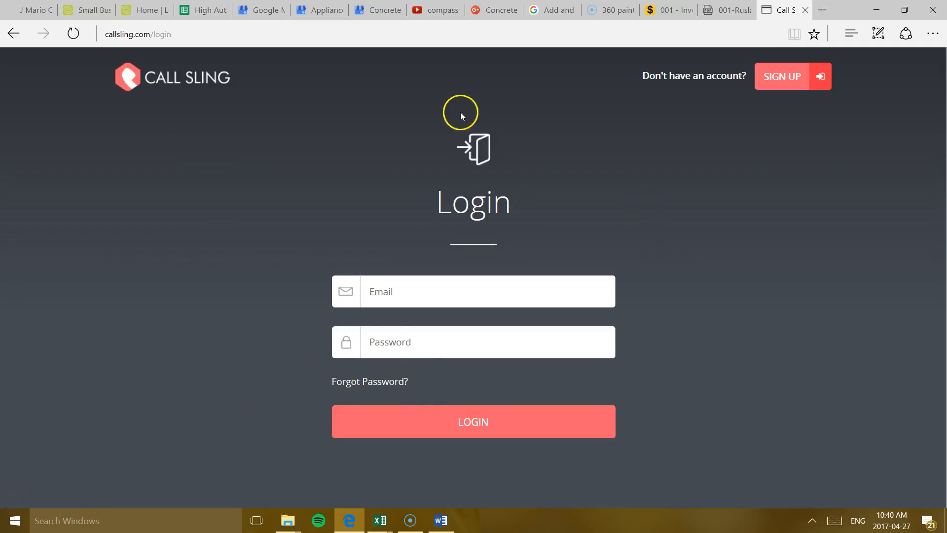
left_click(473, 291)
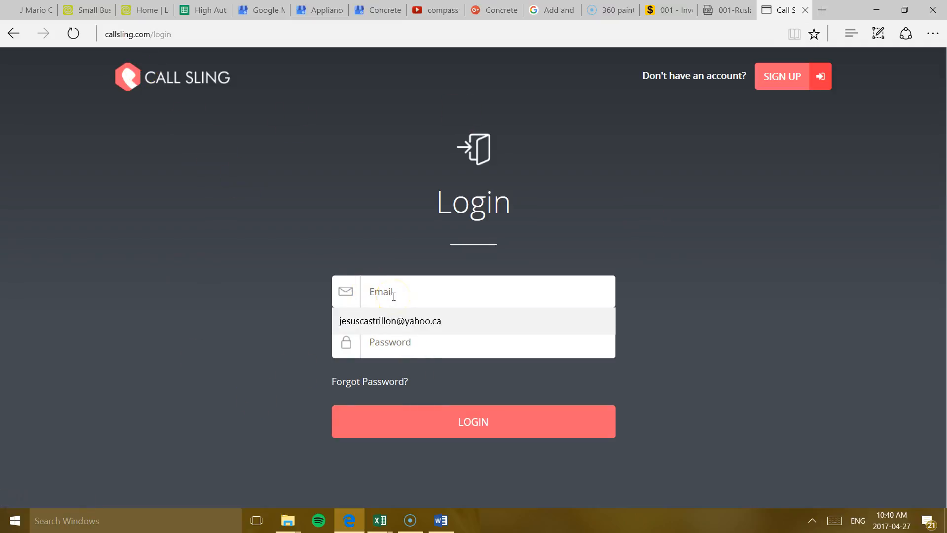
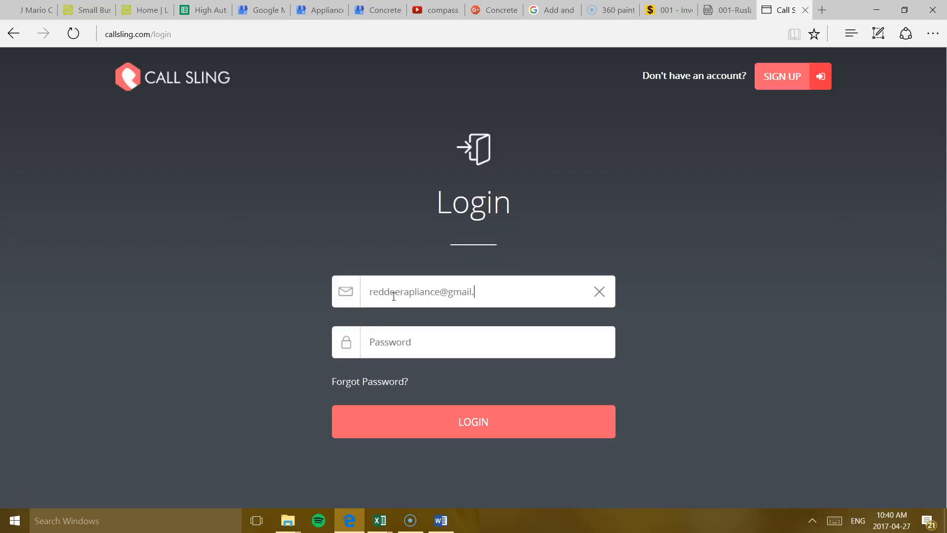
left_click(408, 342)
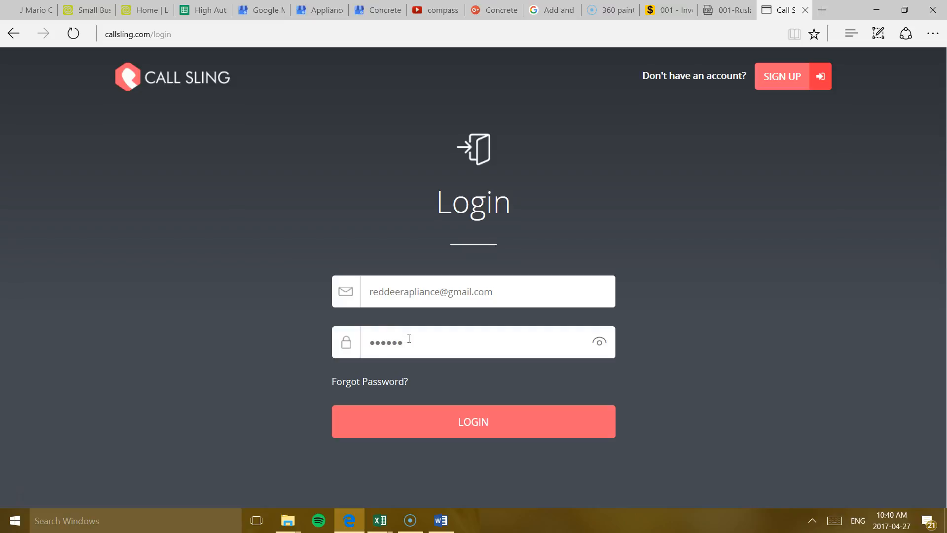
left_click(376, 294)
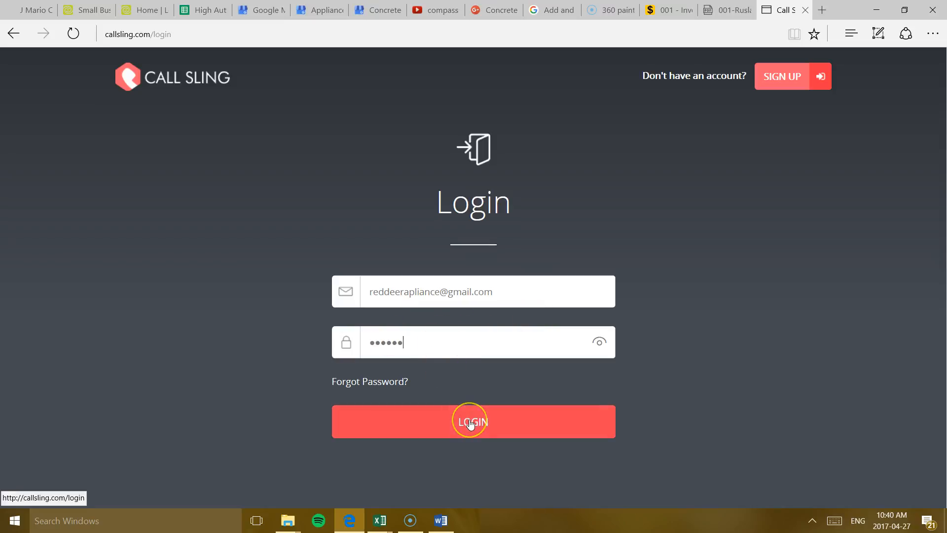
left_click(473, 422)
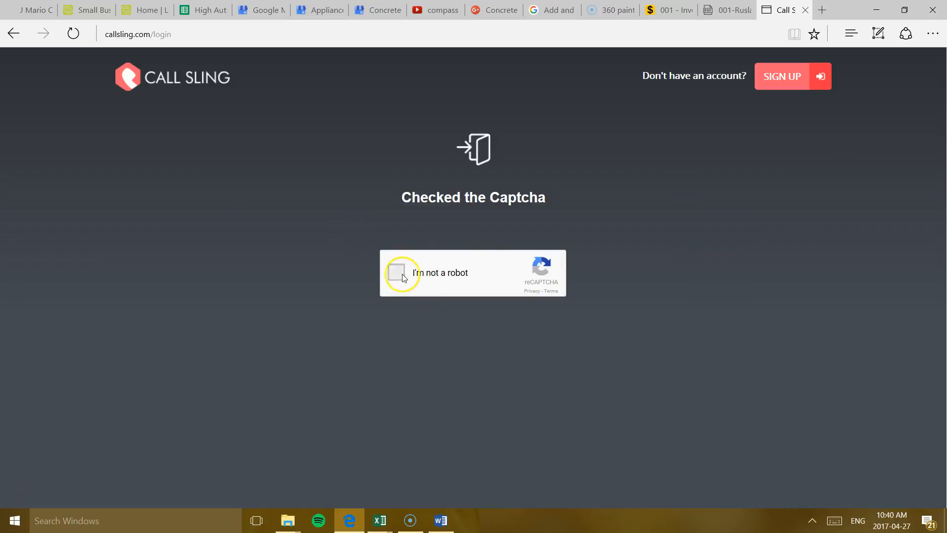
Pass the 'I'm not a robot' reCAPTCHA to reach the calls dashboard
left_click(396, 273)
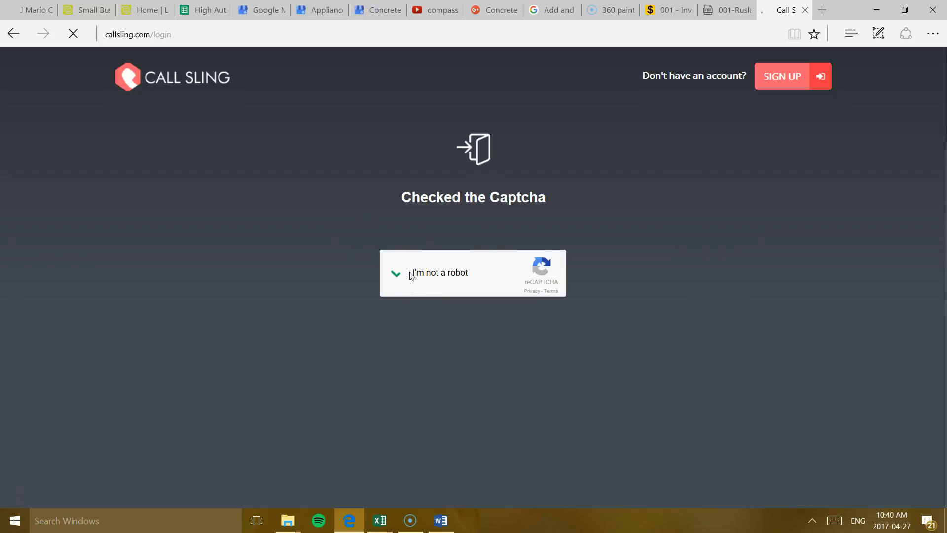
left_click(398, 272)
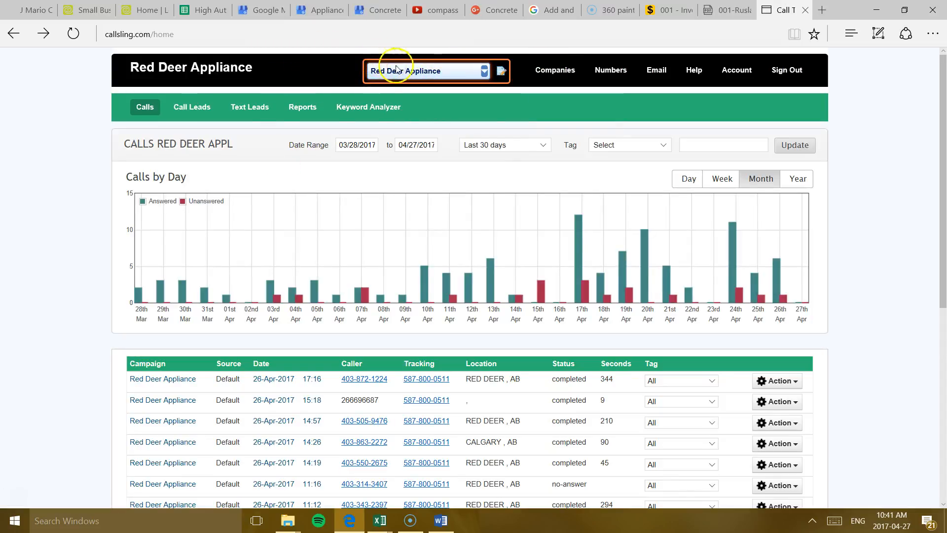
mouse_move(447, 85)
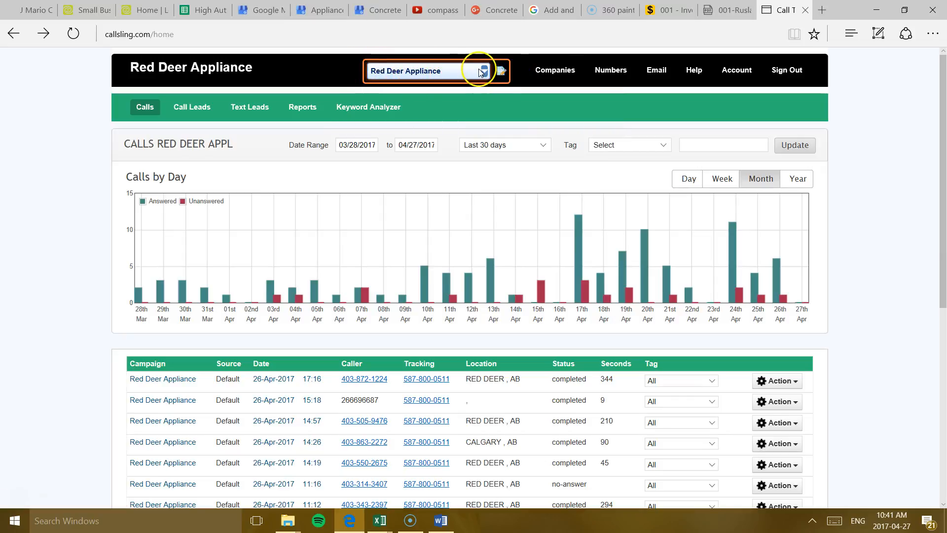
left_click(424, 71)
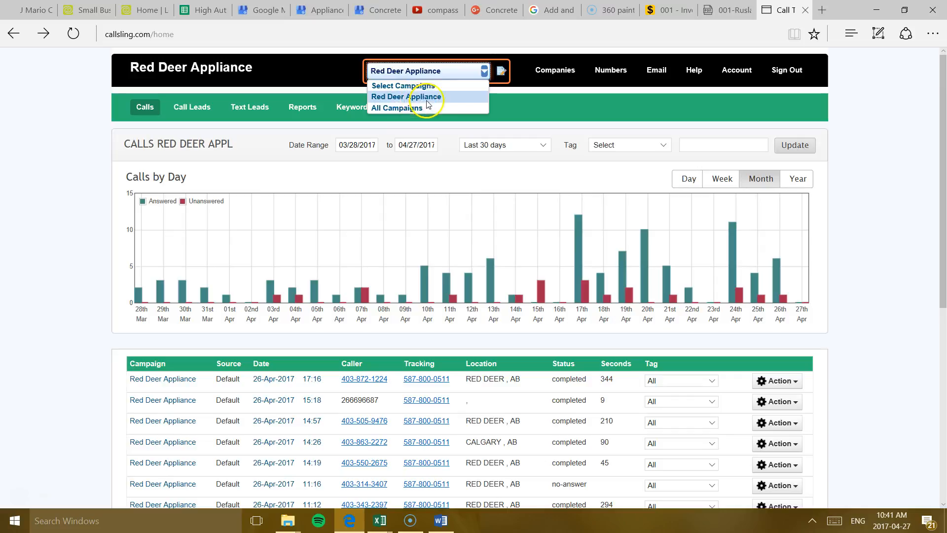
left_click(407, 97)
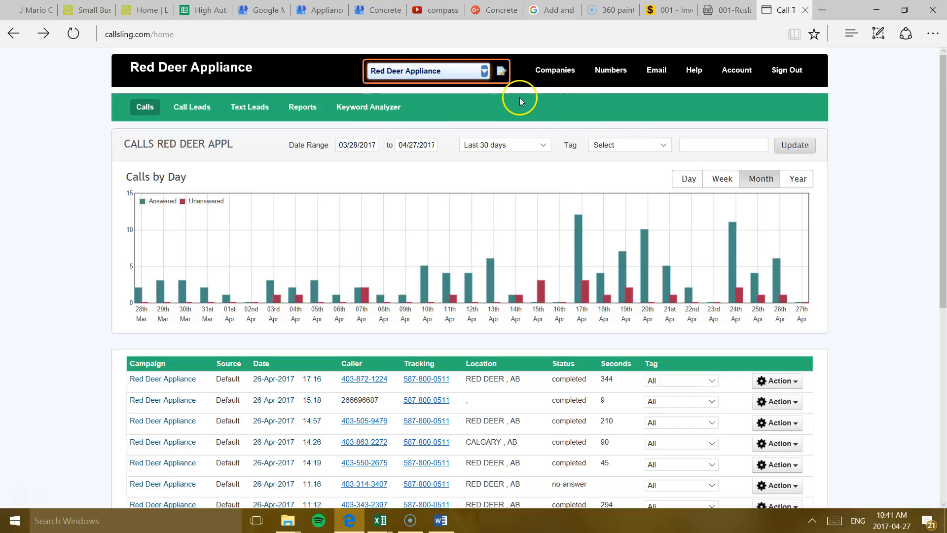
mouse_move(284, 302)
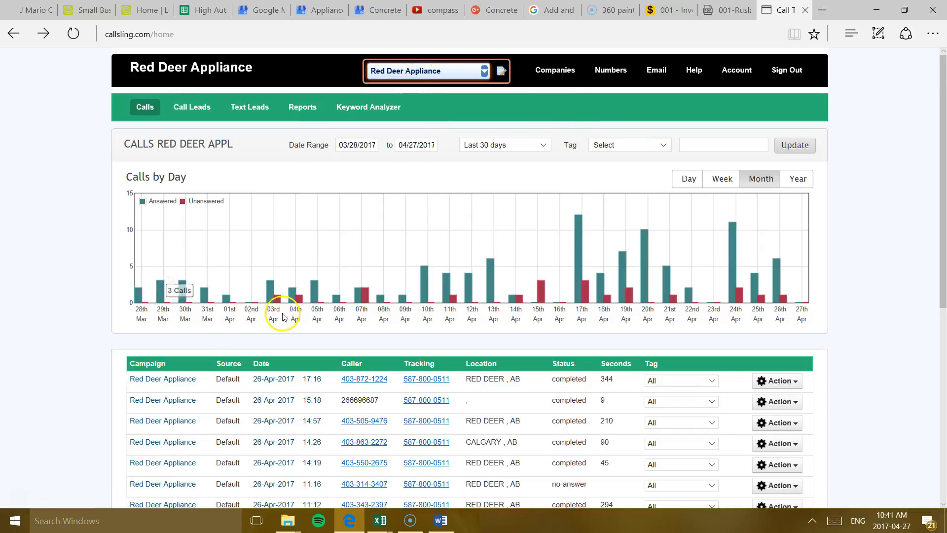
mouse_move(284, 305)
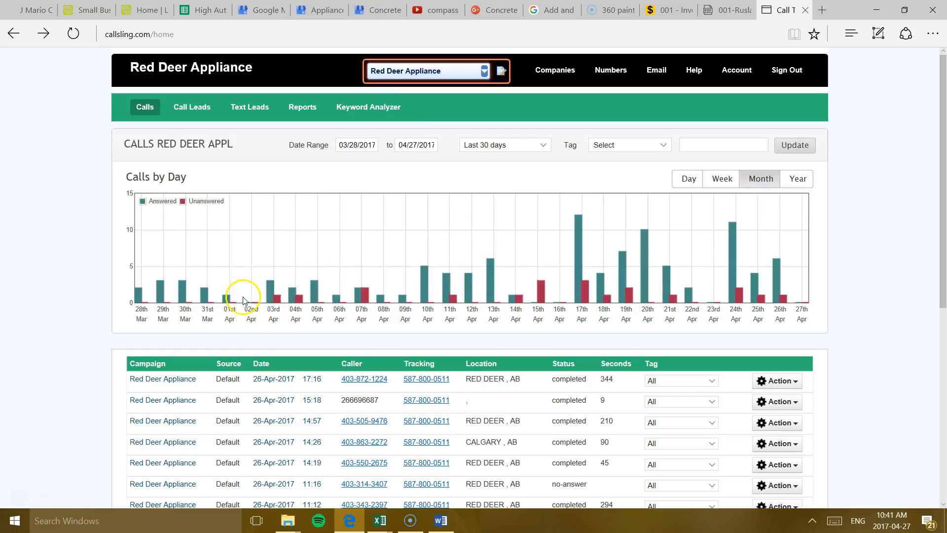
mouse_move(542, 275)
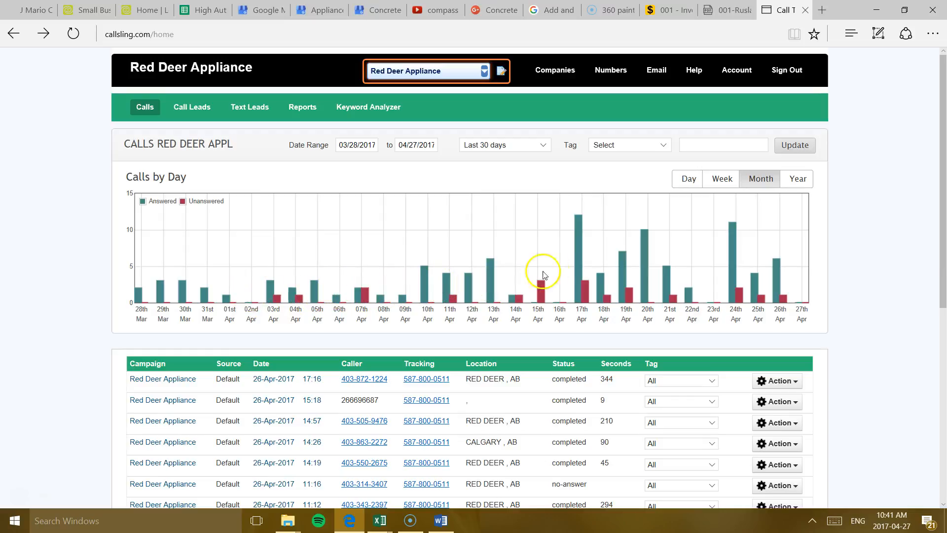
mouse_move(719, 231)
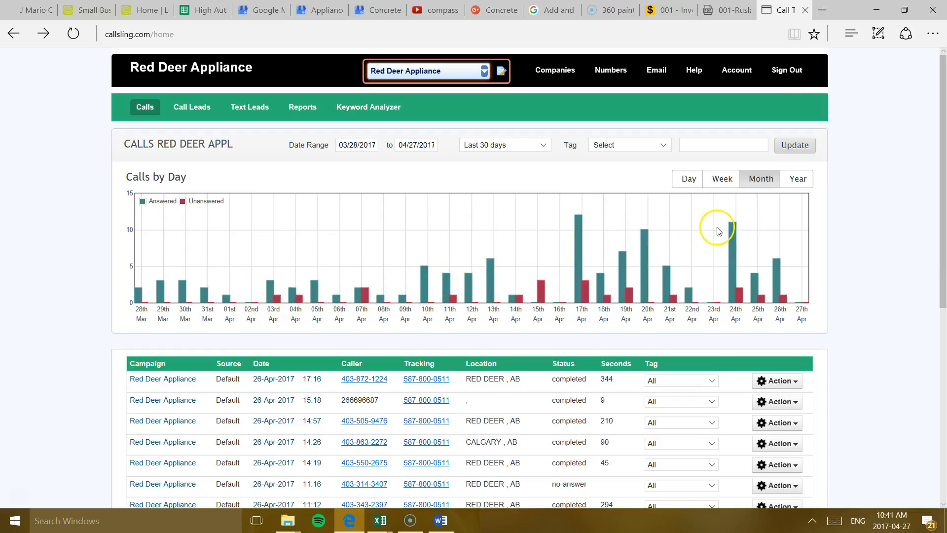
Scroll the Calls page down to the call log table of individual calls
scroll("down", 3)
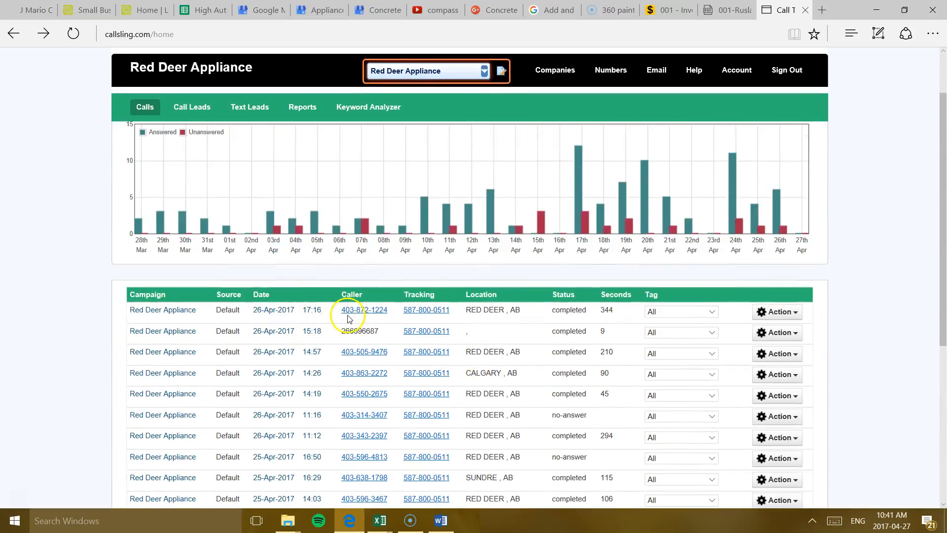
scroll("down", 3)
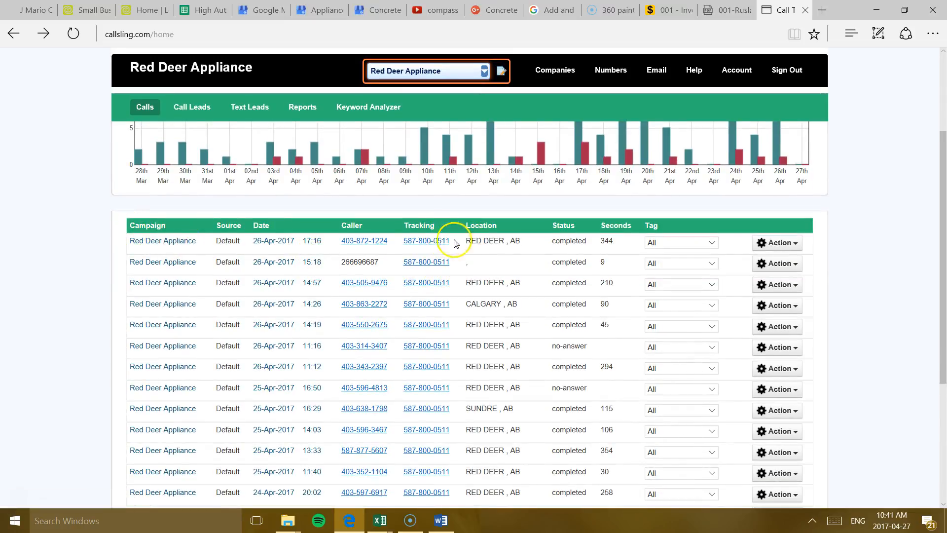
scroll("down", 3)
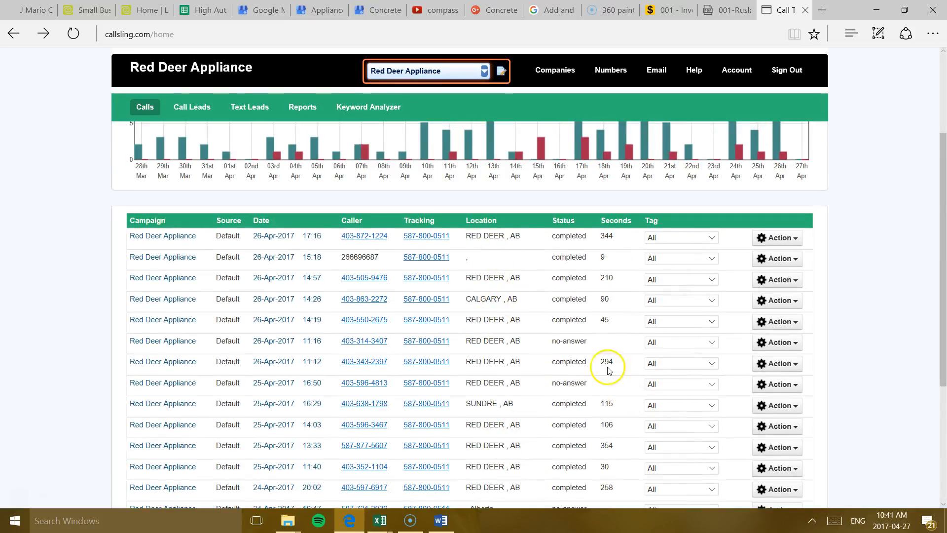
mouse_move(319, 236)
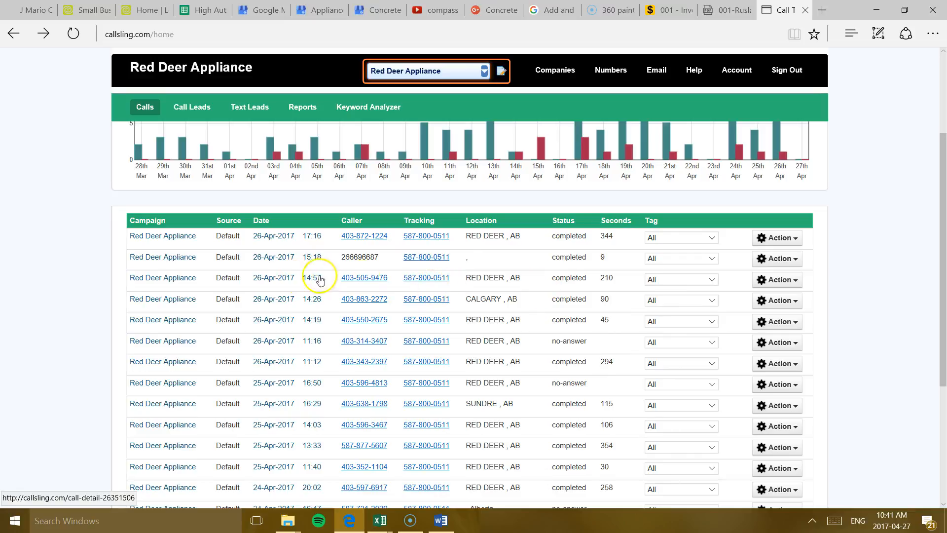
mouse_move(583, 287)
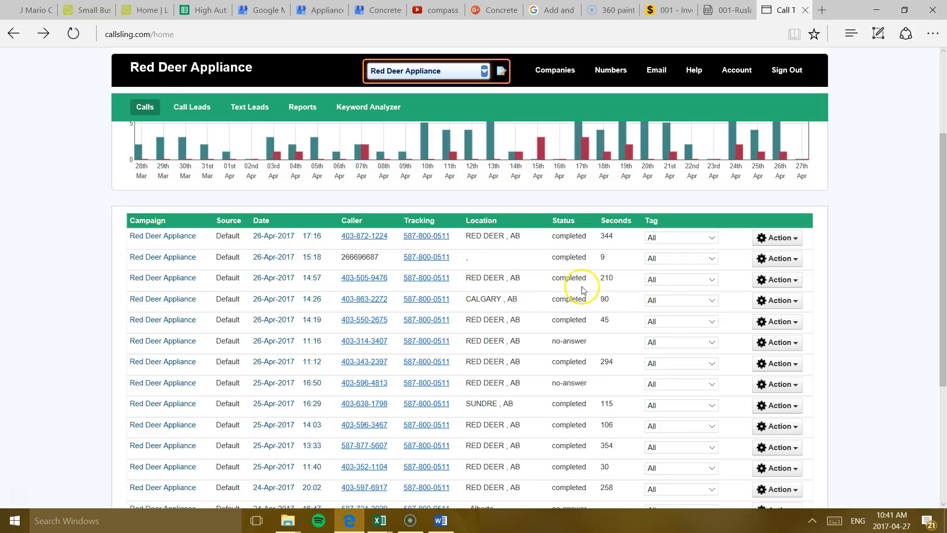
Show the Action menu for the 26 April 14:57 call with Call Replay, Call Details and Blacklist Caller
left_click(777, 279)
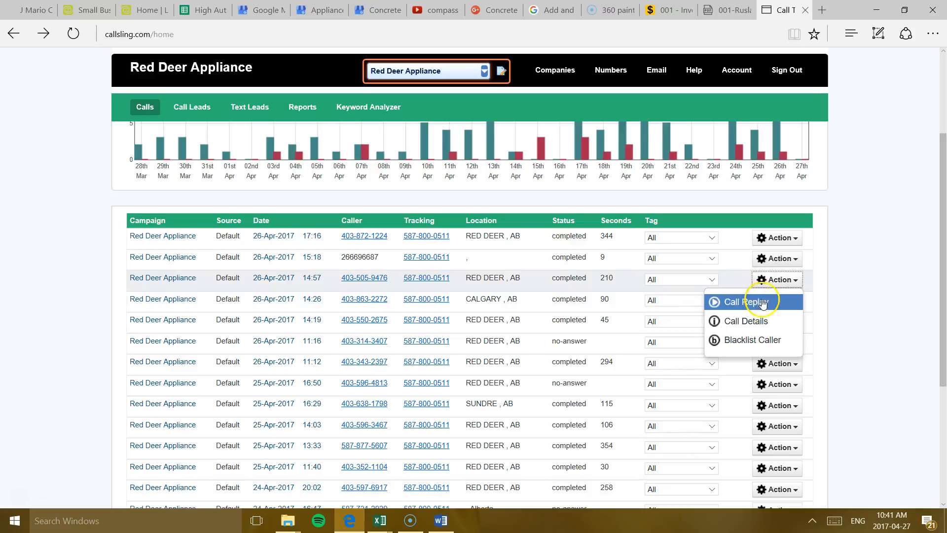
mouse_move(744, 302)
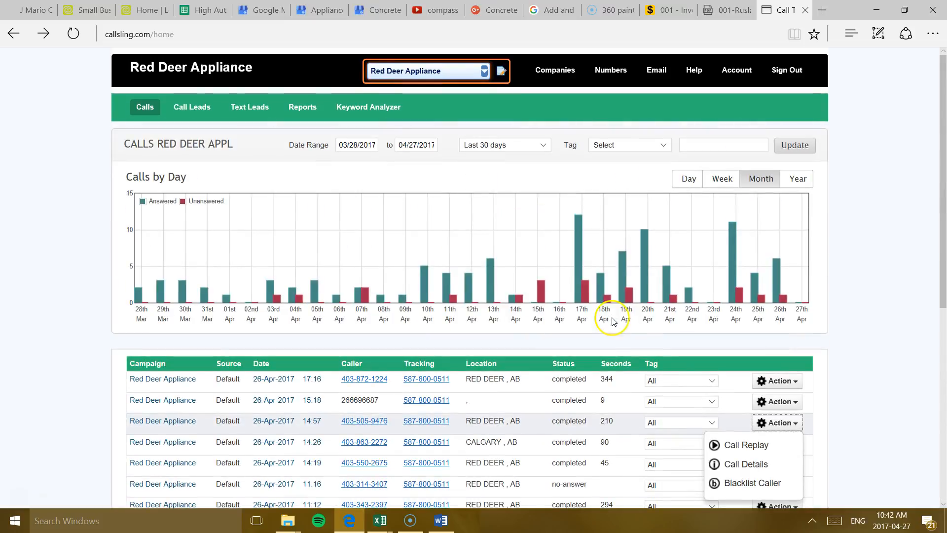
mouse_move(530, 233)
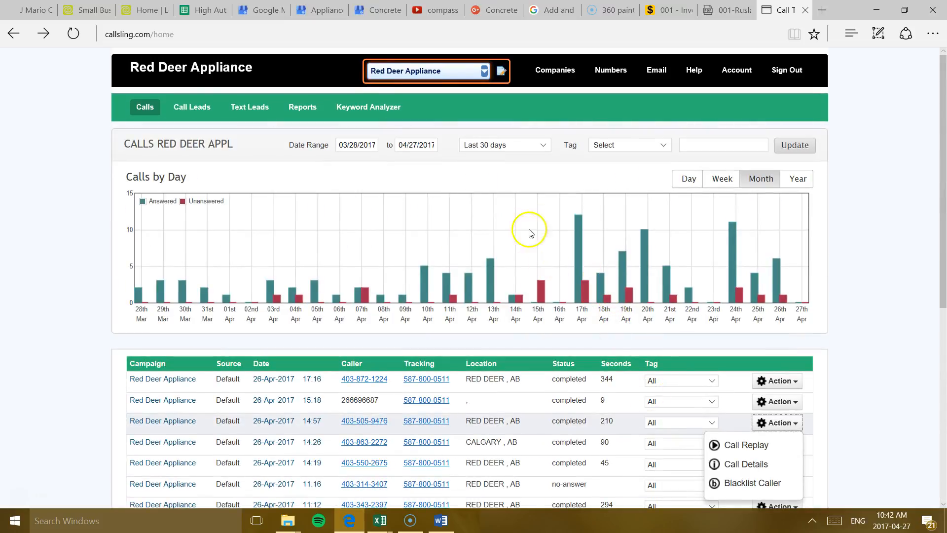
mouse_move(326, 150)
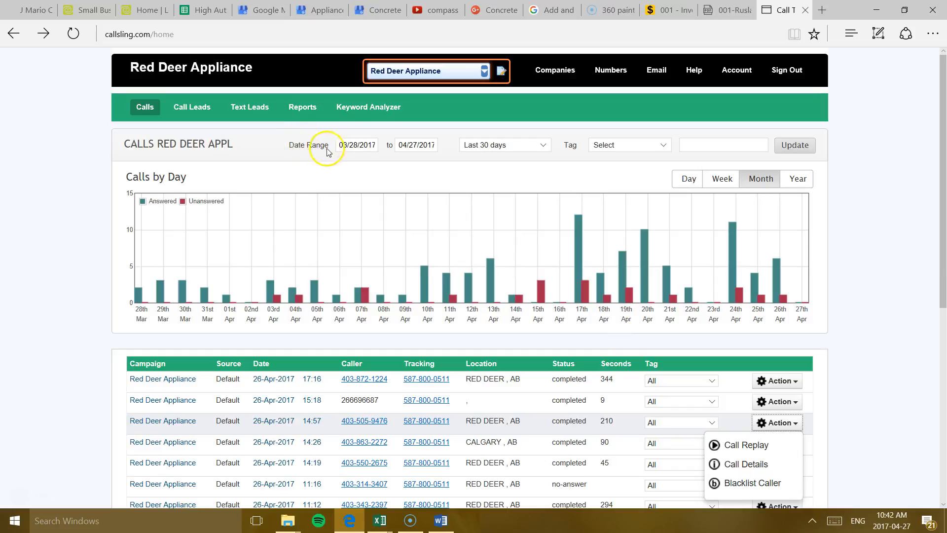
mouse_move(475, 279)
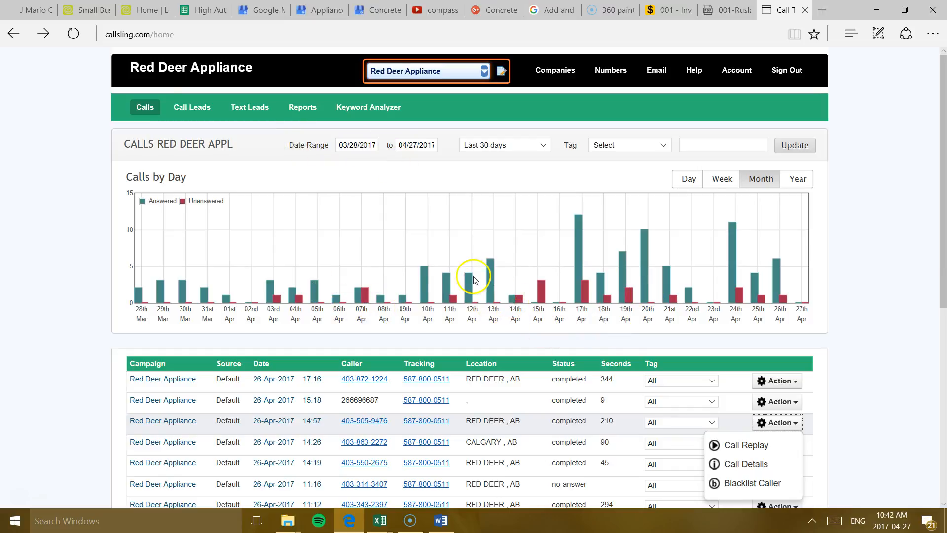
mouse_move(574, 85)
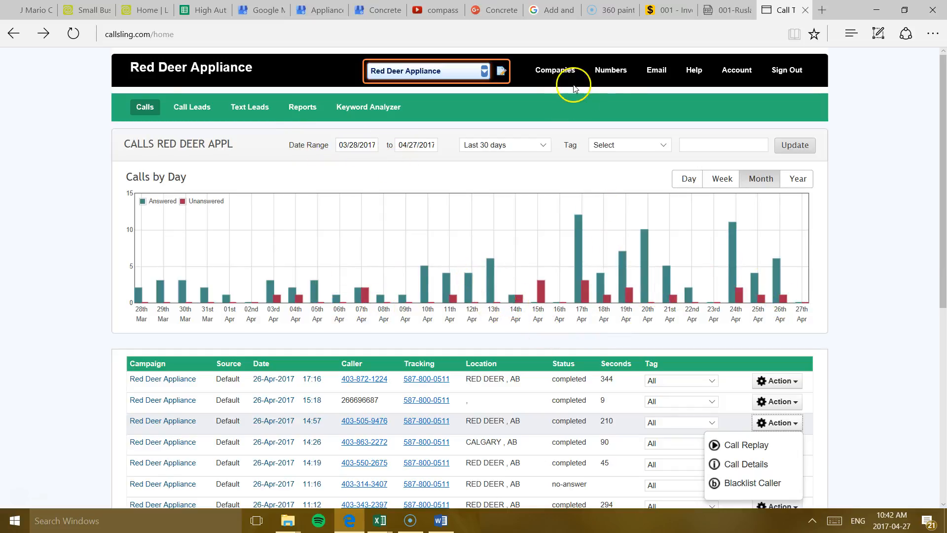
left_click(609, 69)
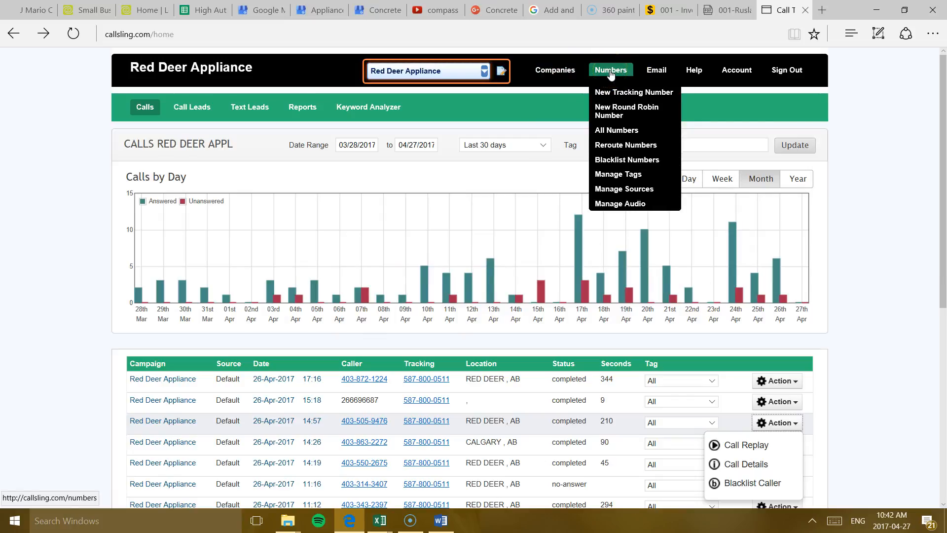
left_click(617, 130)
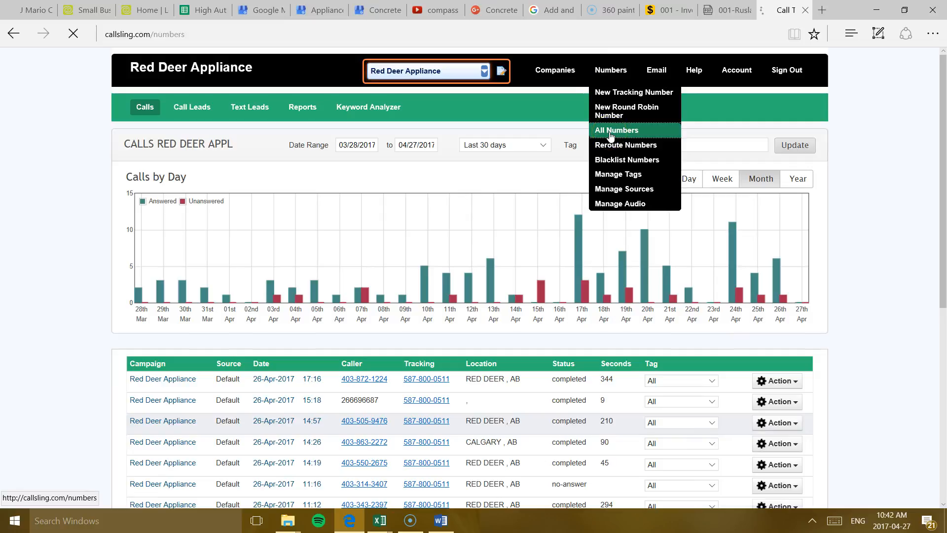
left_click(616, 130)
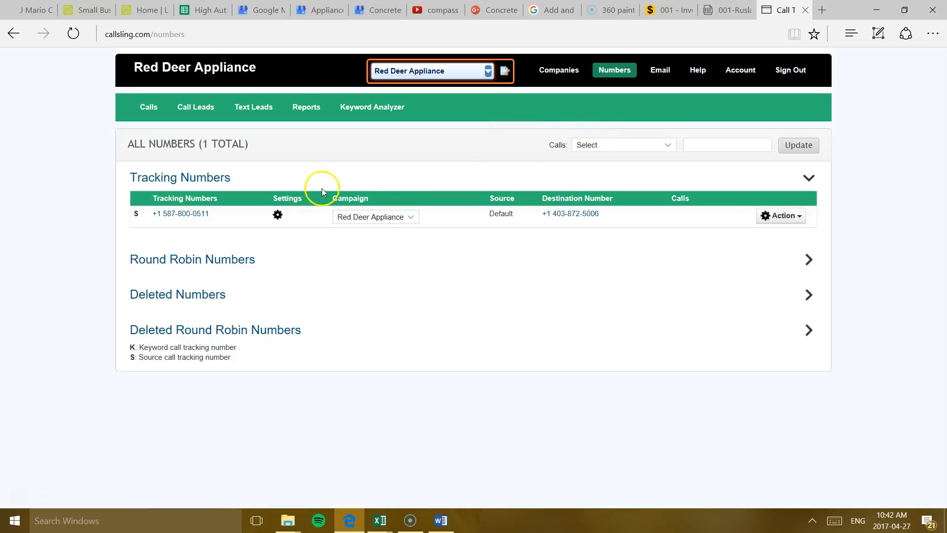
mouse_move(447, 241)
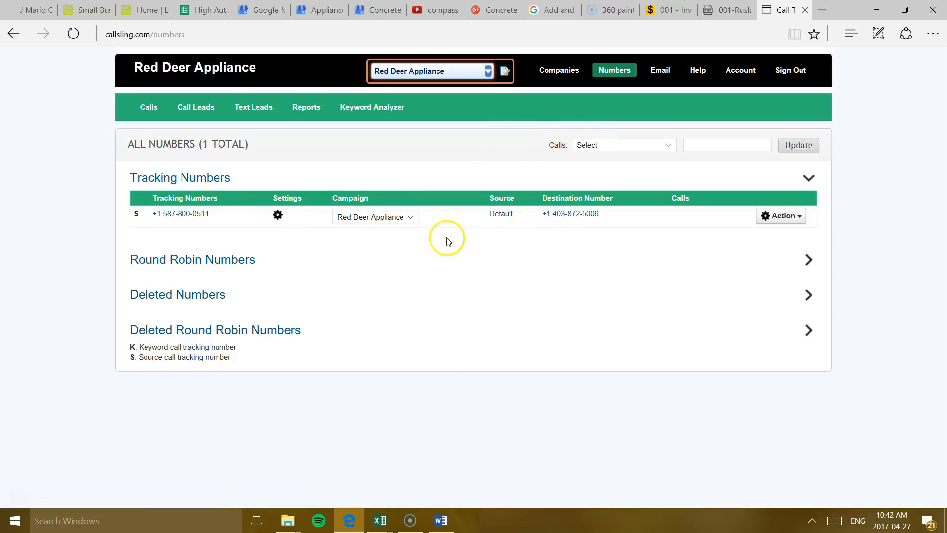
mouse_move(181, 213)
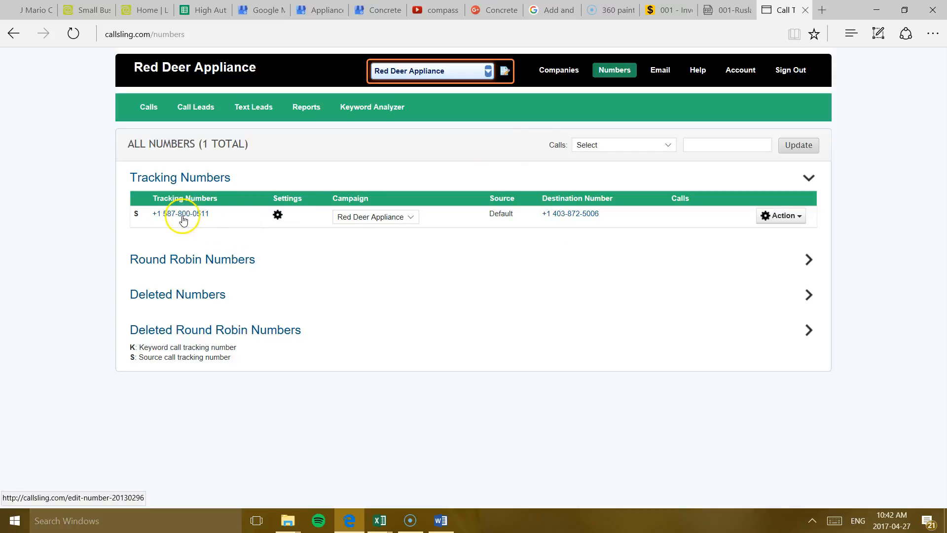
mouse_move(204, 217)
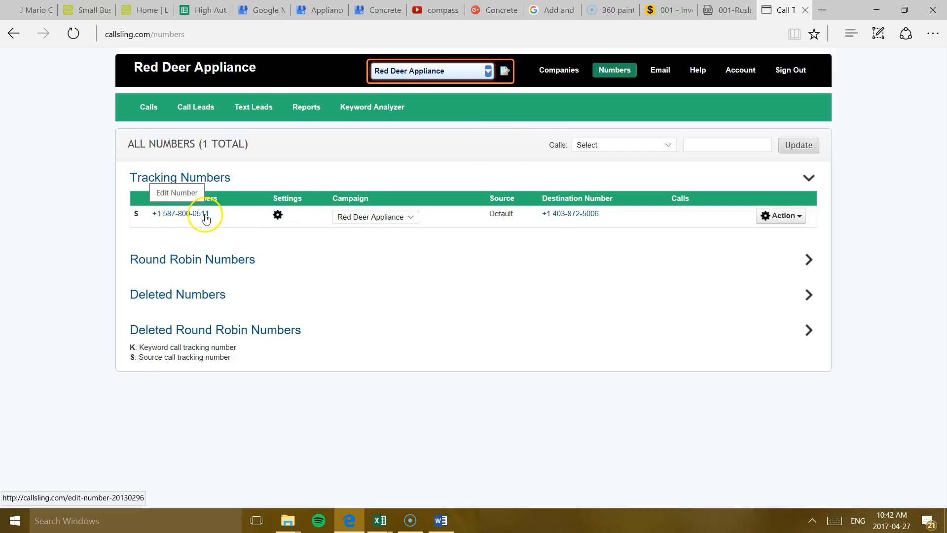
mouse_move(222, 214)
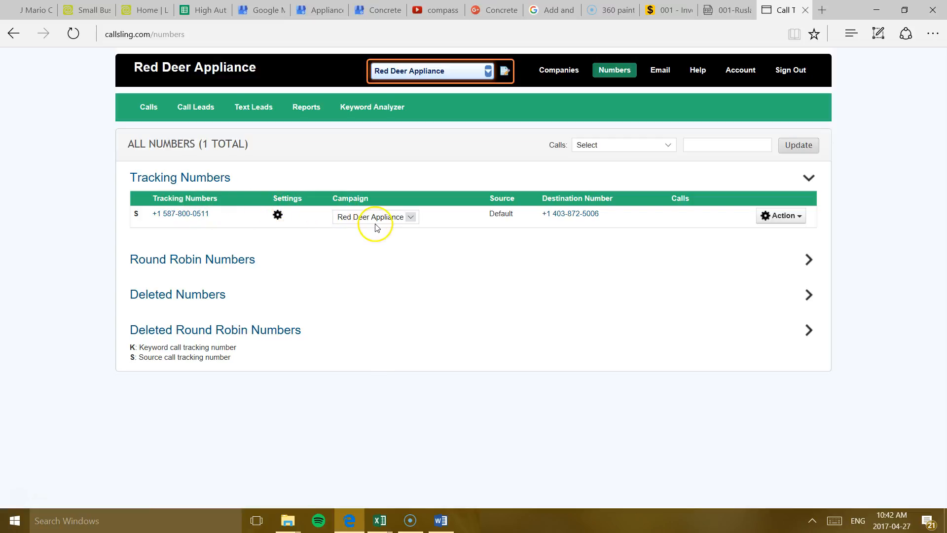
mouse_move(570, 213)
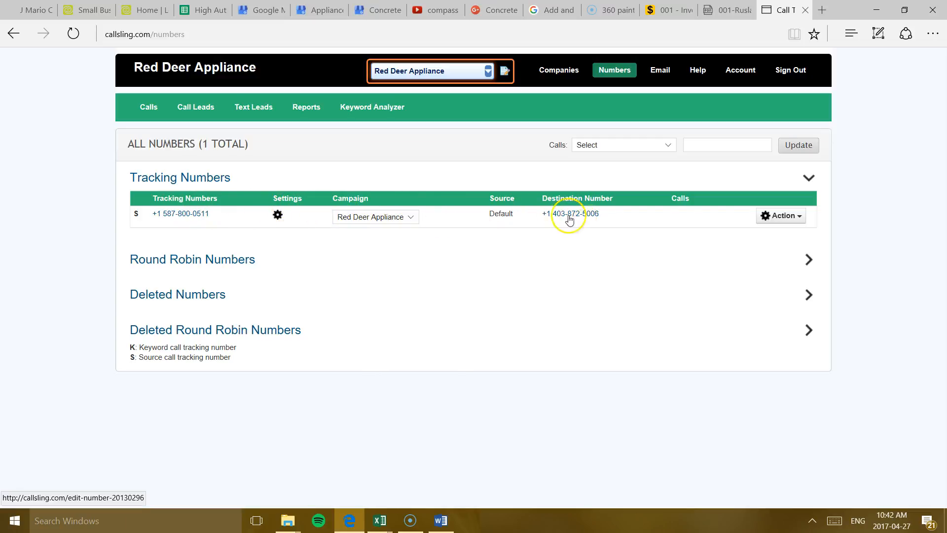
mouse_move(580, 219)
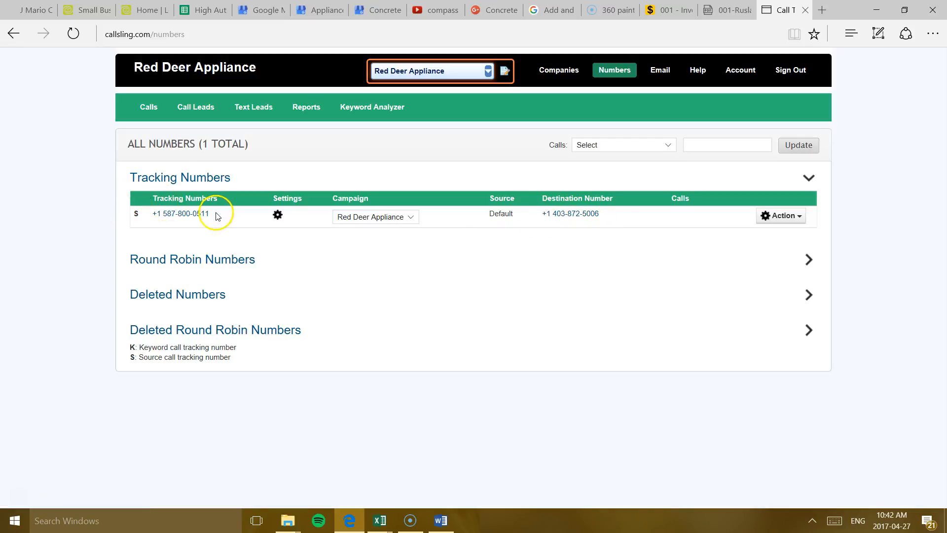
mouse_move(563, 216)
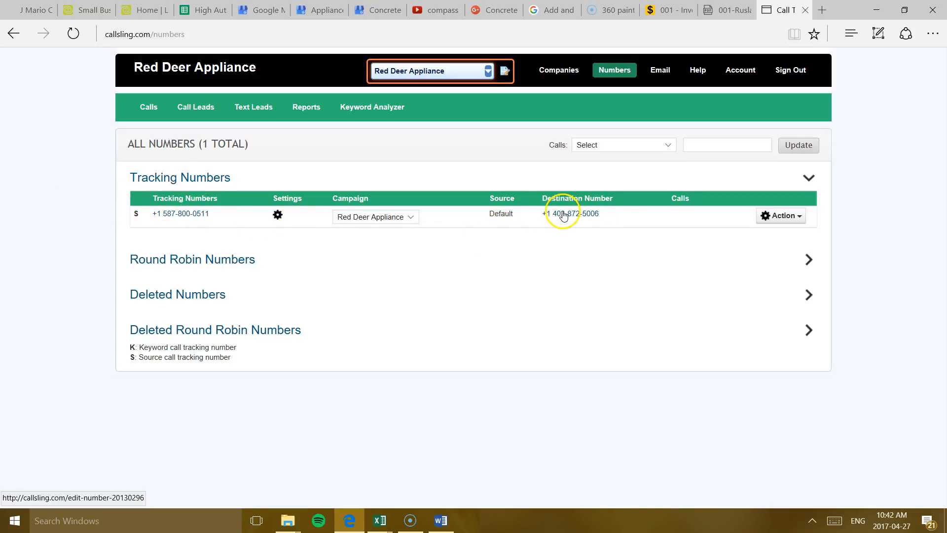
left_click(780, 215)
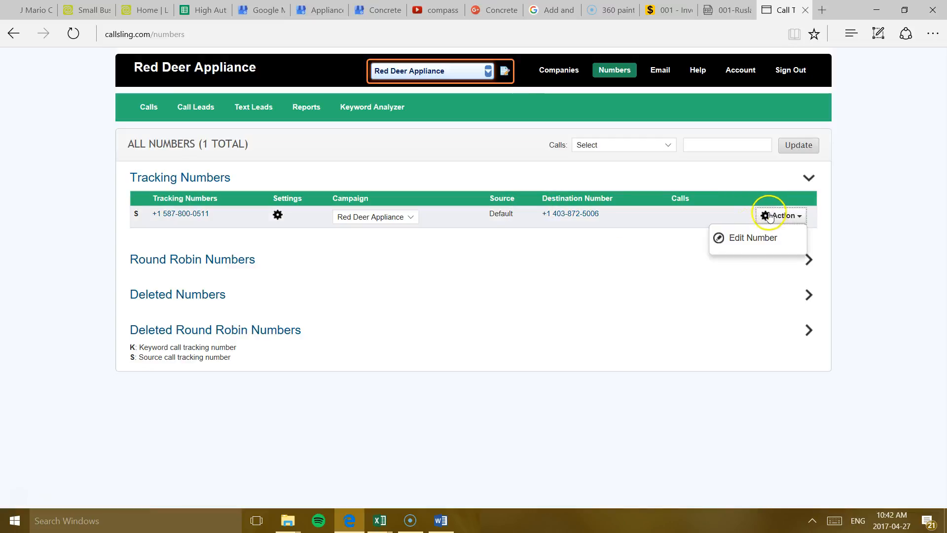
left_click(752, 238)
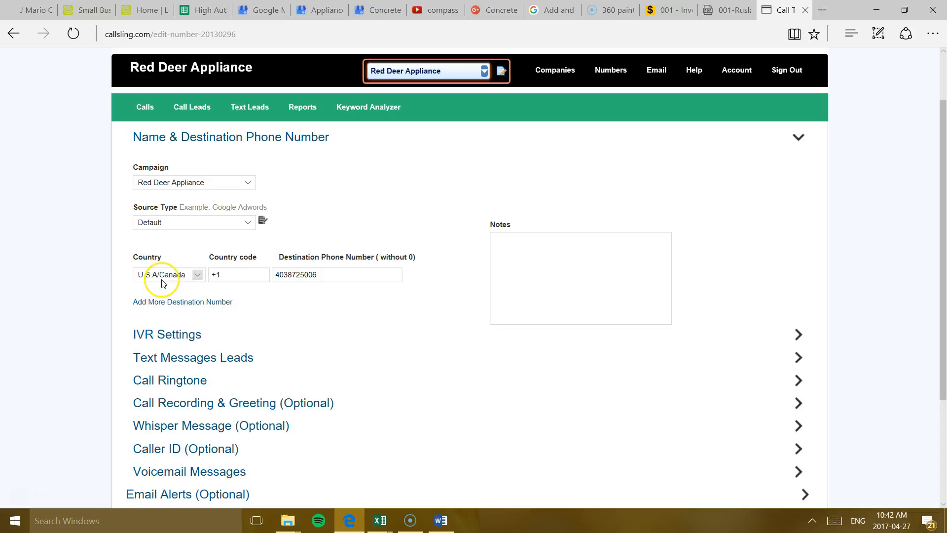
scroll("down", 3)
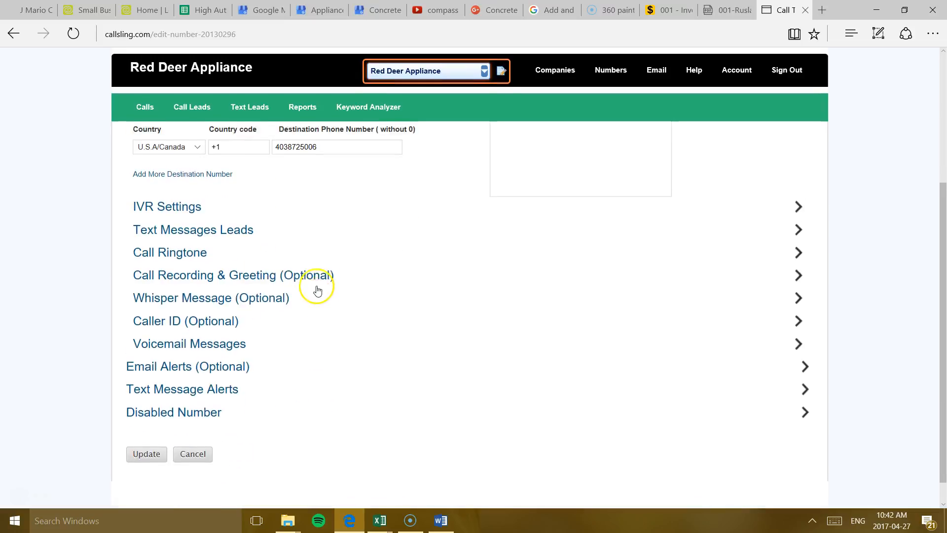
left_click(168, 206)
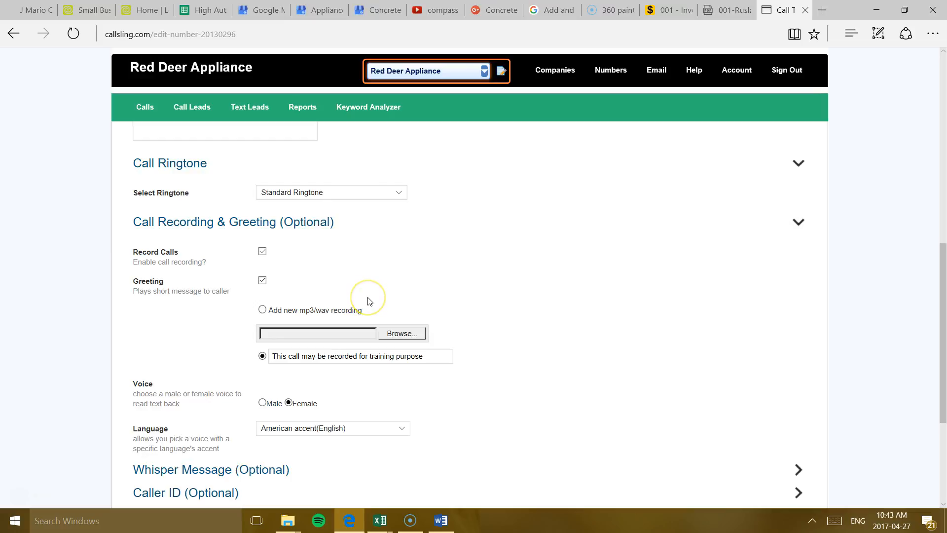
Expand the whisper message and Email Alerts sections, keeping 'Send email alert for every call' selected
scroll("down", 3)
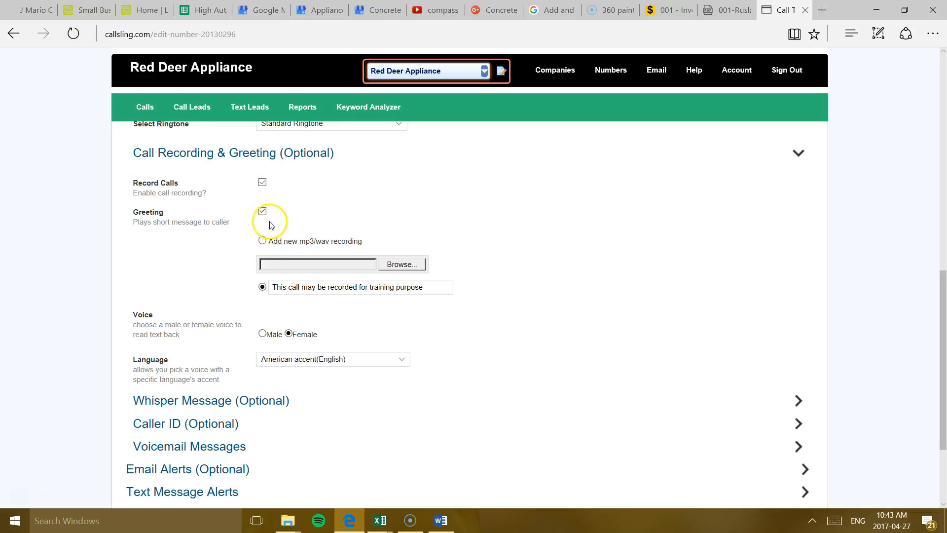
scroll("down", 3)
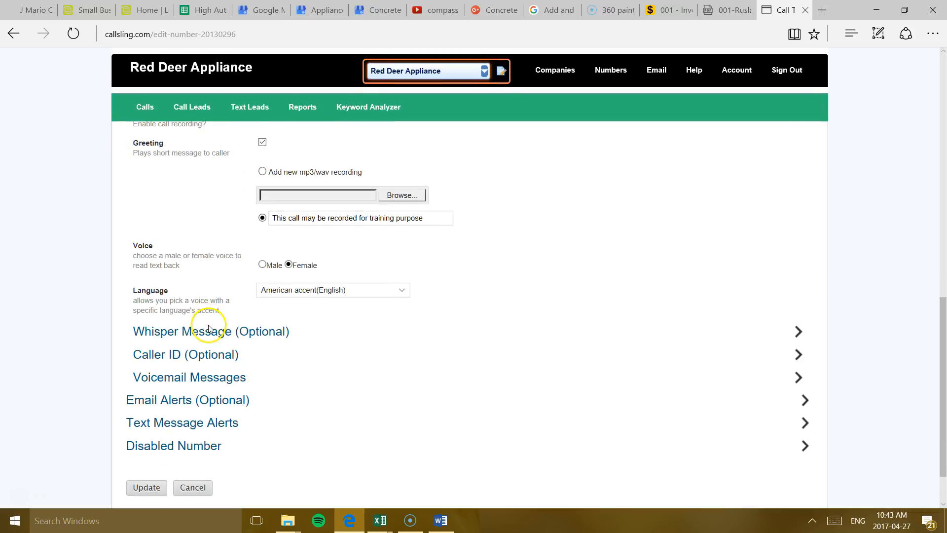
left_click(211, 331)
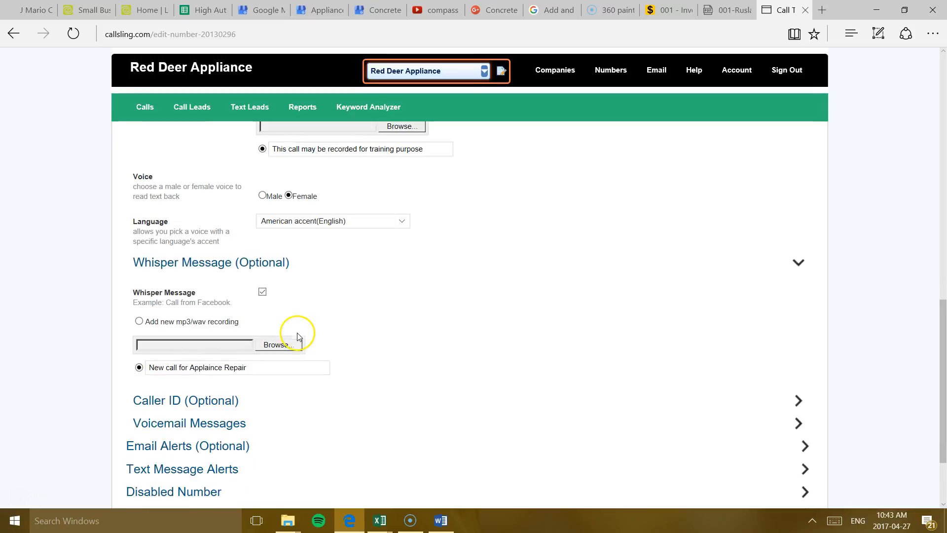
scroll("down", 3)
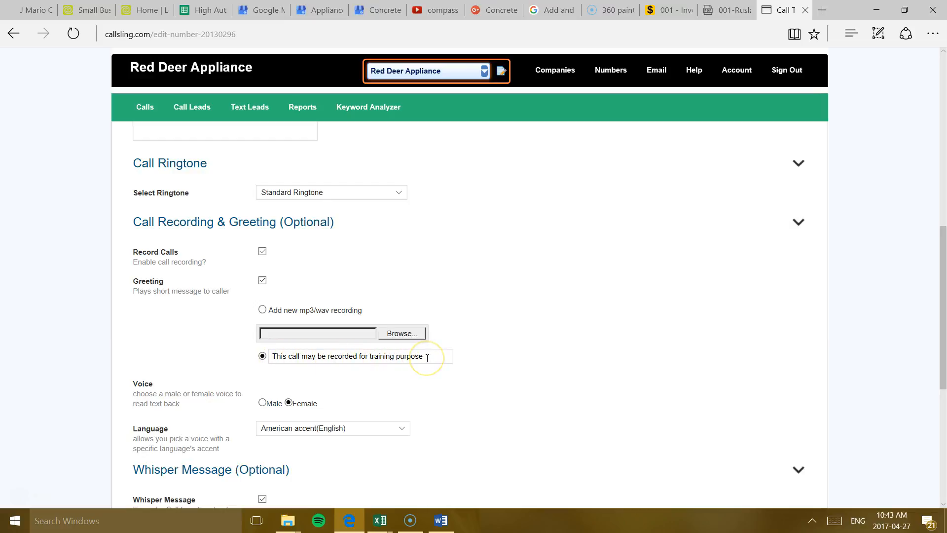
scroll("down", 3)
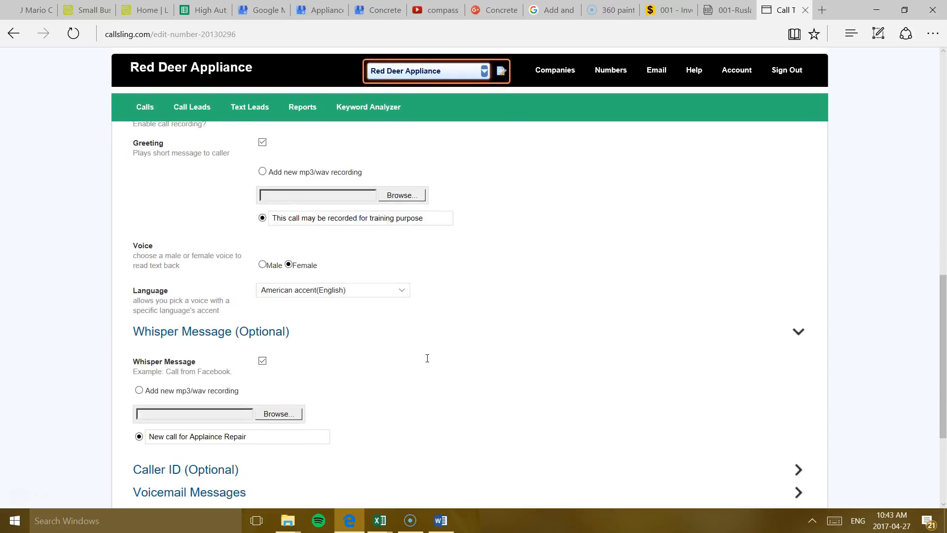
scroll("down", 3)
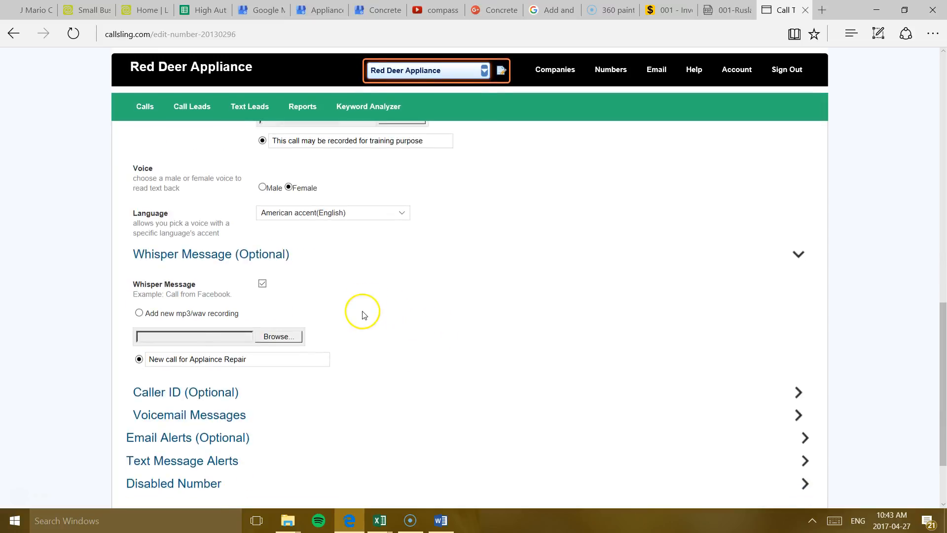
scroll("down", 3)
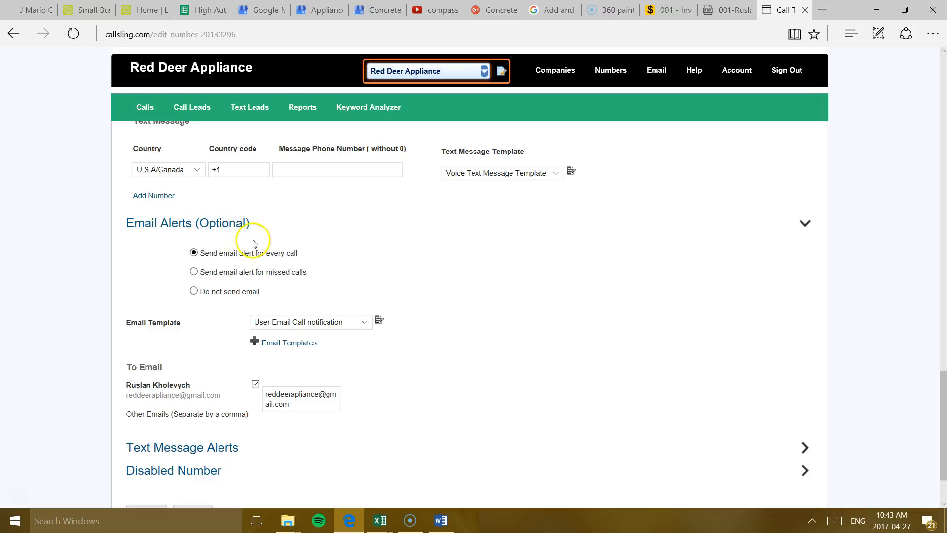
Submit the tracking number configuration with Update at the bottom of the page
scroll("down", 3)
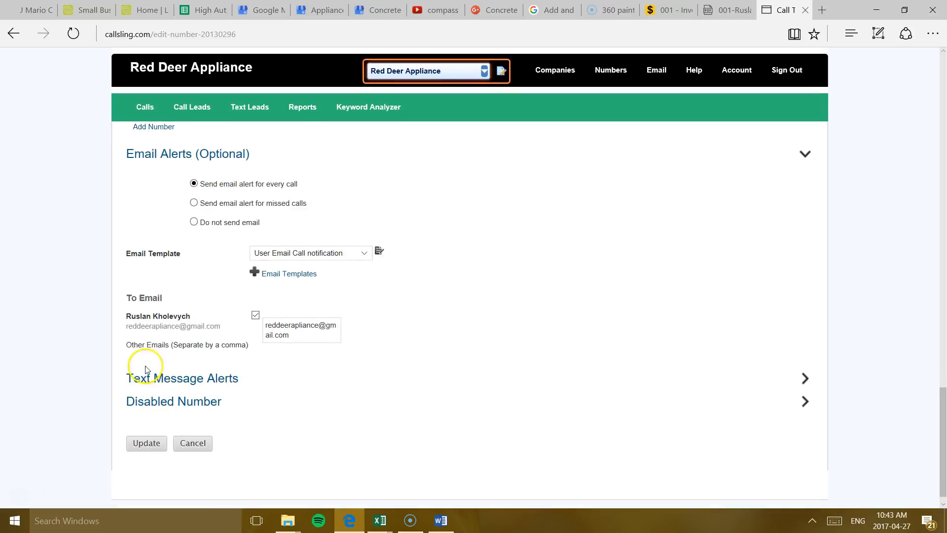
mouse_move(196, 337)
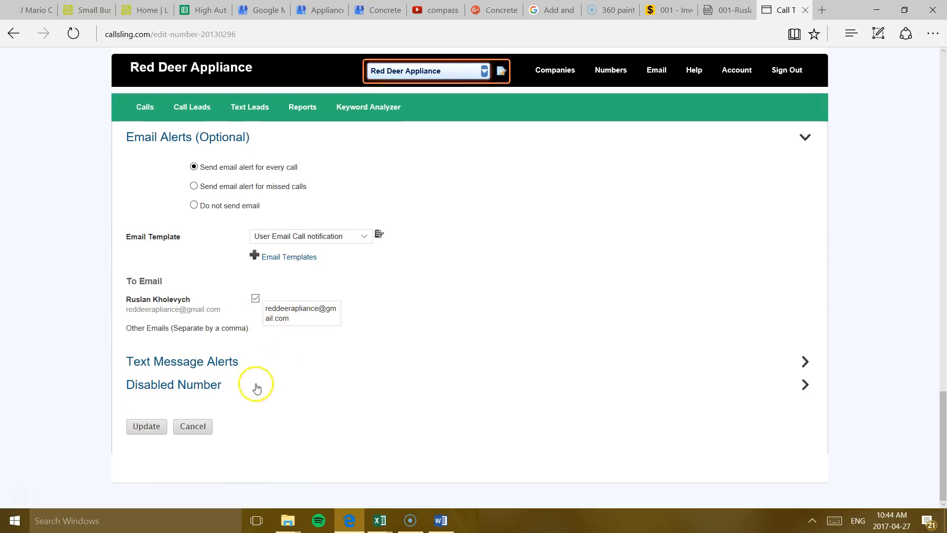
mouse_move(176, 426)
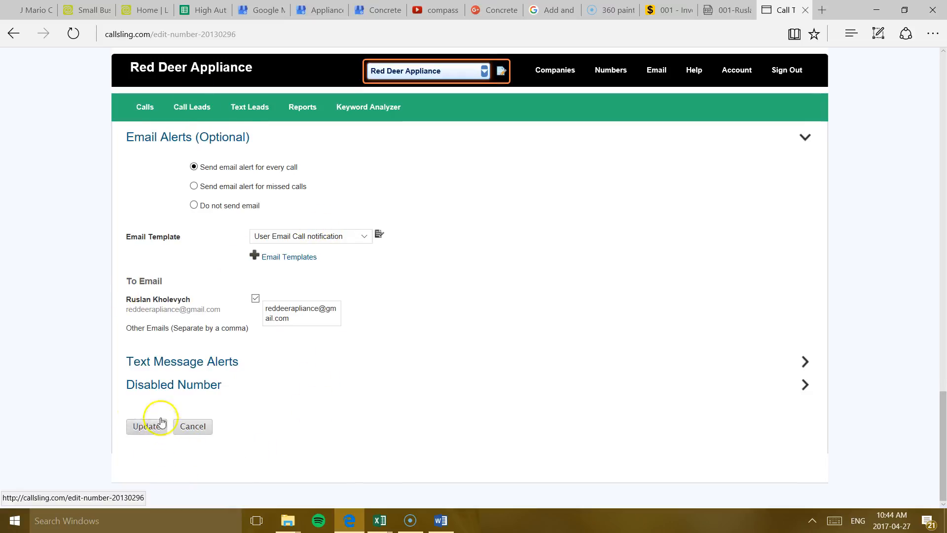
scroll("down", 3)
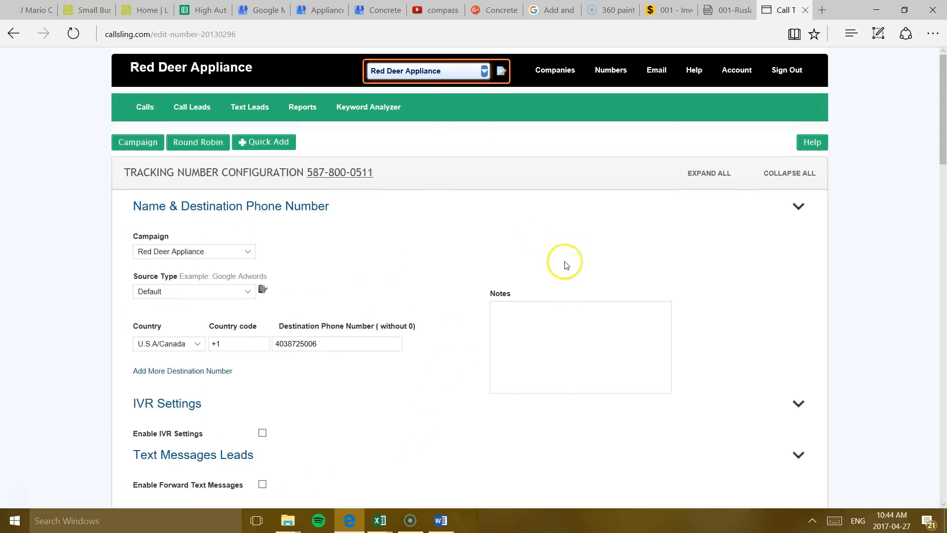
Navigate from the Numbers menu to the Calls overview in the green navigation bar
left_click(609, 69)
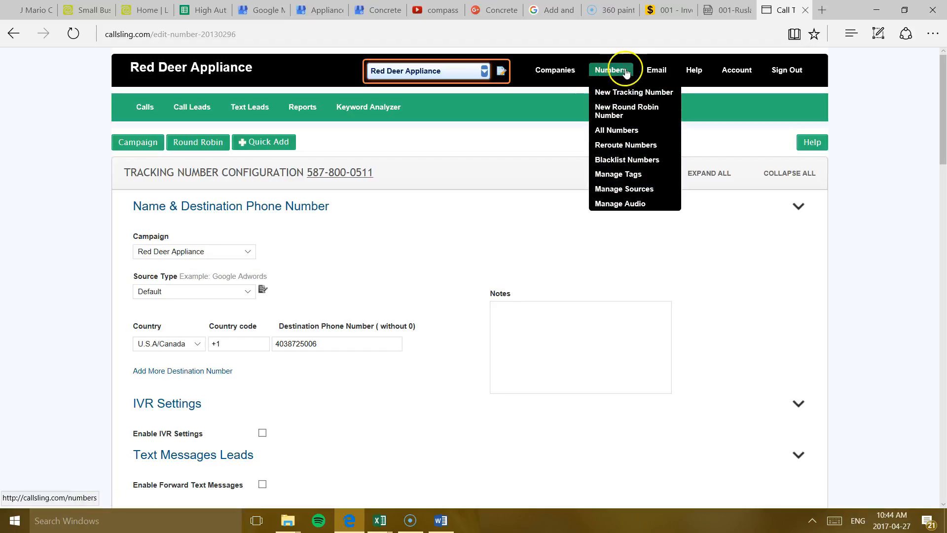
left_click(694, 69)
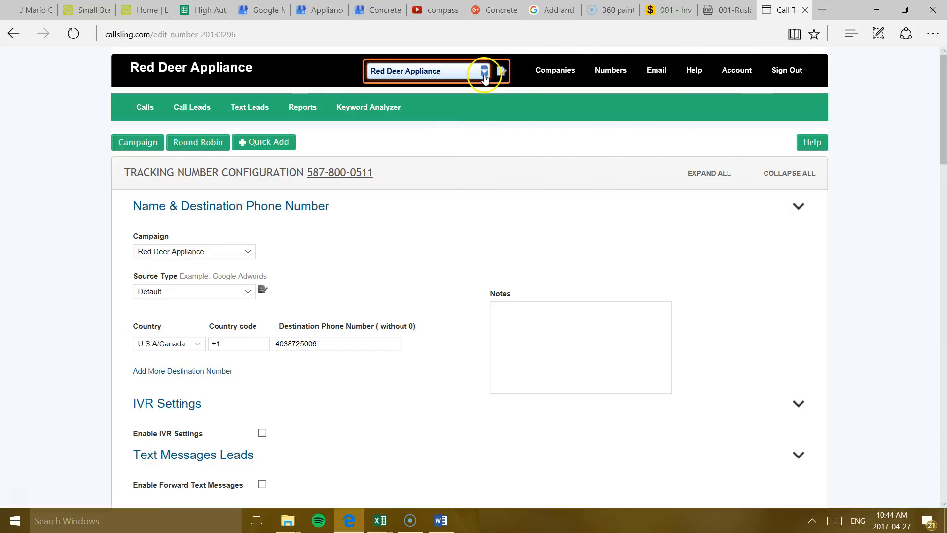
left_click(144, 107)
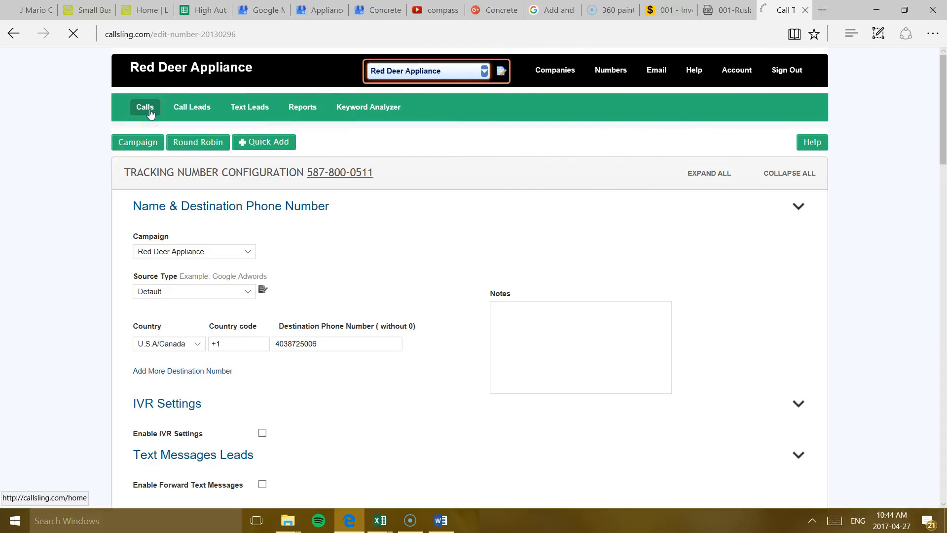
left_click(144, 106)
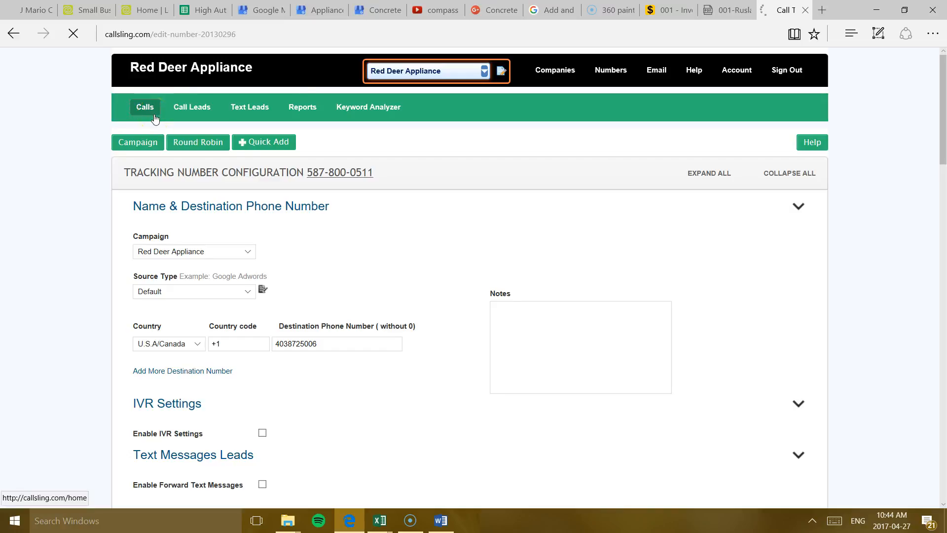
left_click(145, 106)
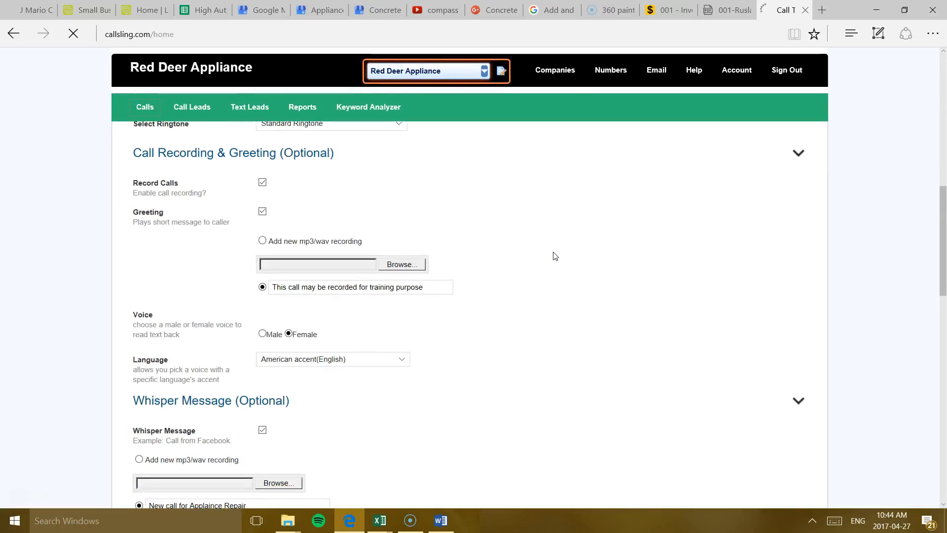
Load the Calls page and view the last-30-days Calls by Day chart with the recent call list
left_click(144, 106)
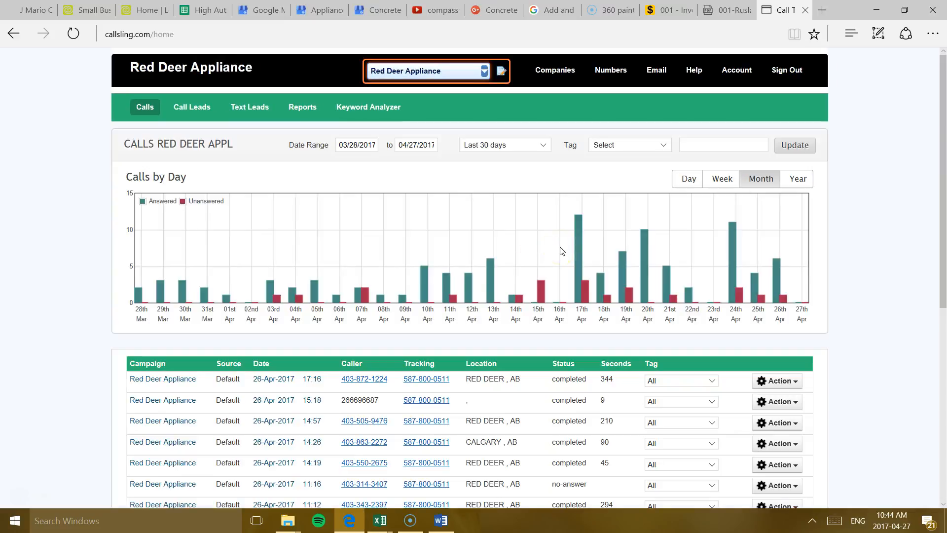
scroll("down", 3)
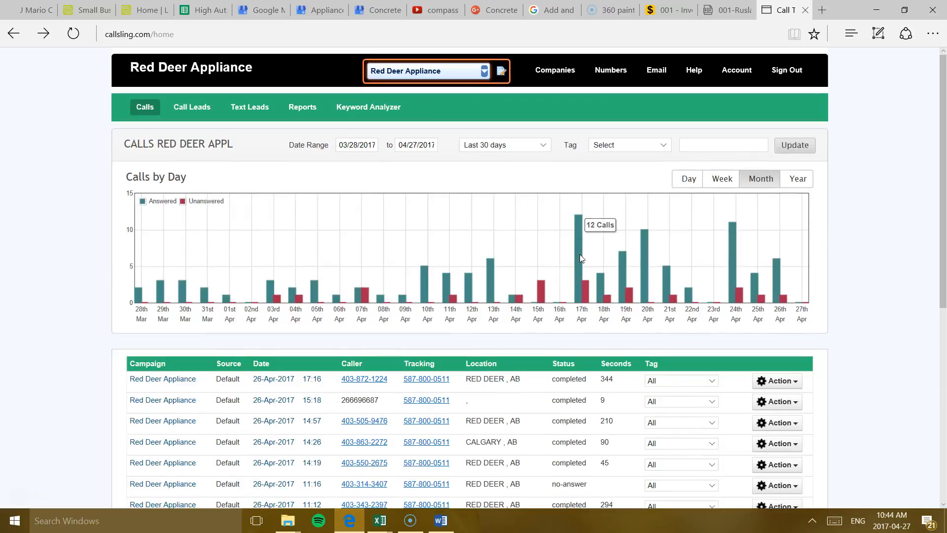
mouse_move(615, 293)
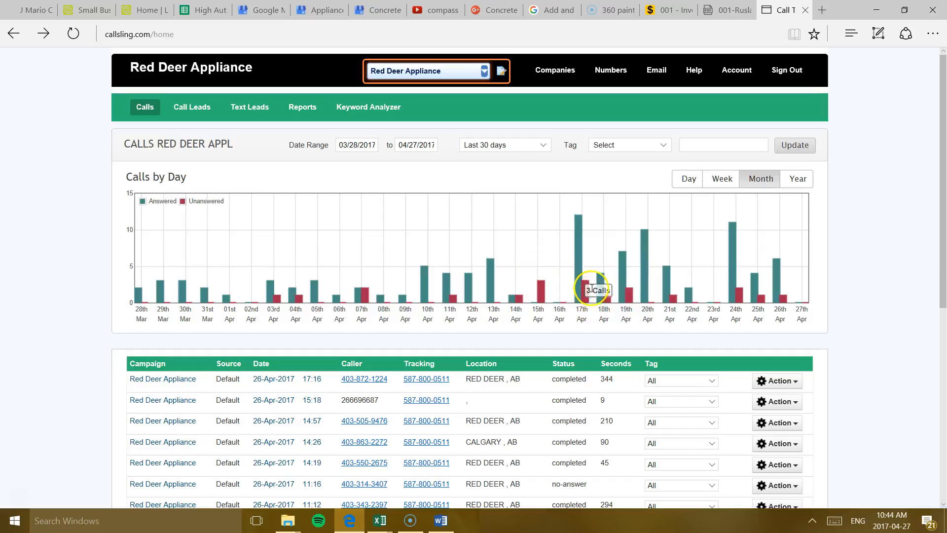
mouse_move(727, 263)
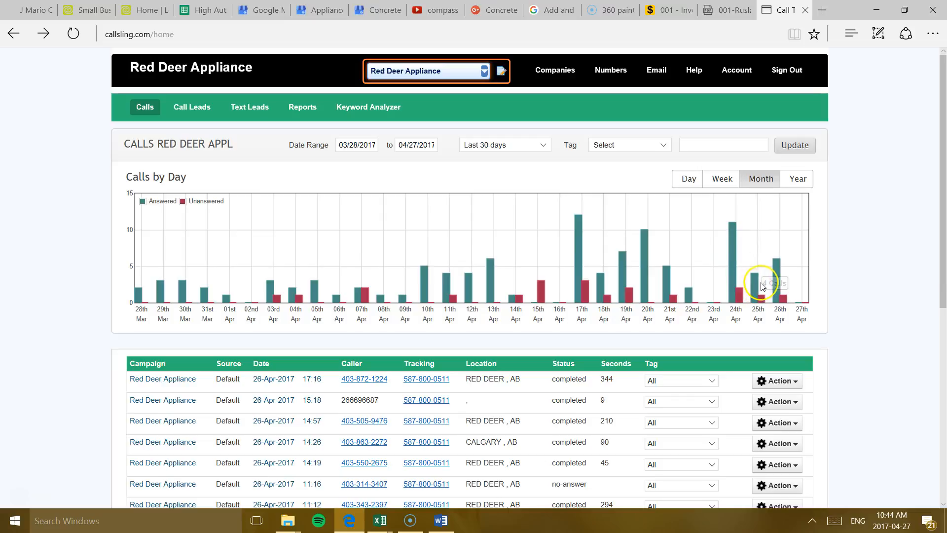
scroll("down", 3)
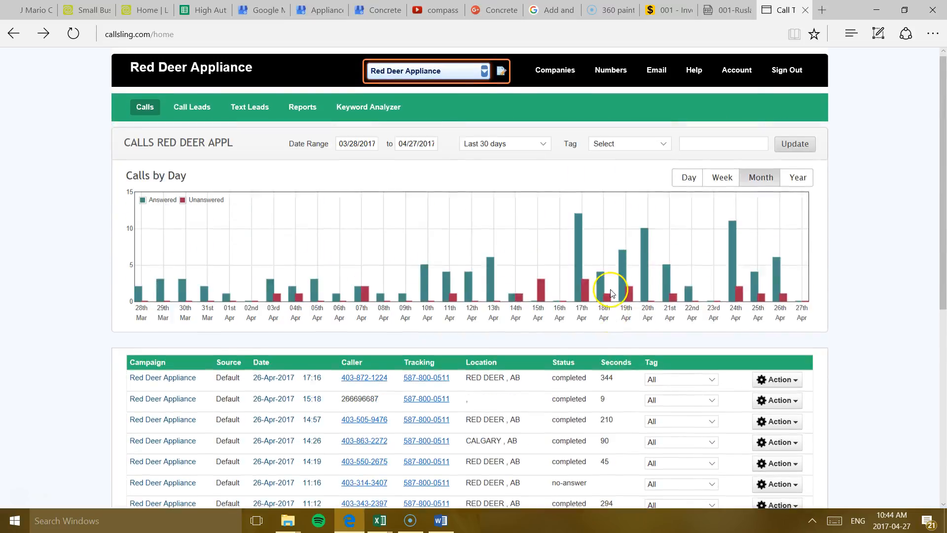
Go to Account > My Account showing invoice address, slogan and password-change fields
left_click(735, 69)
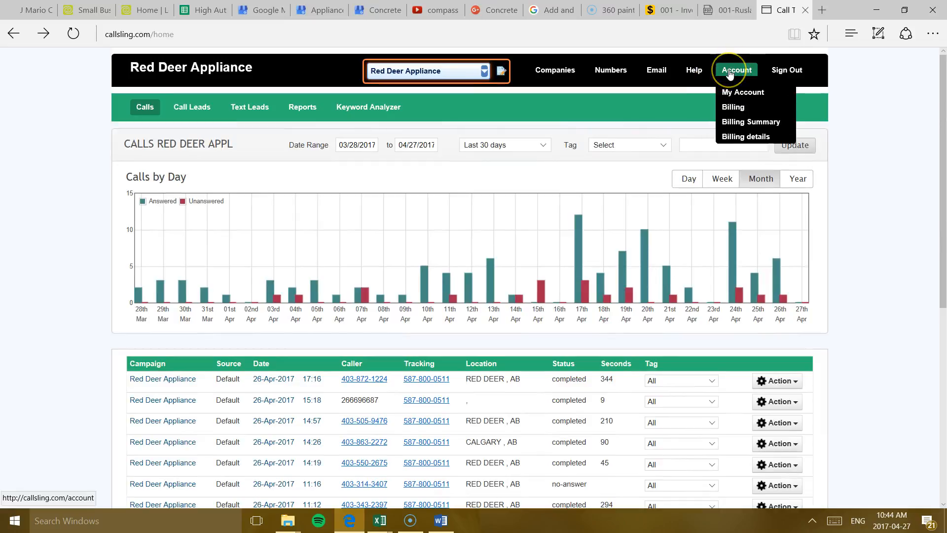
left_click(742, 92)
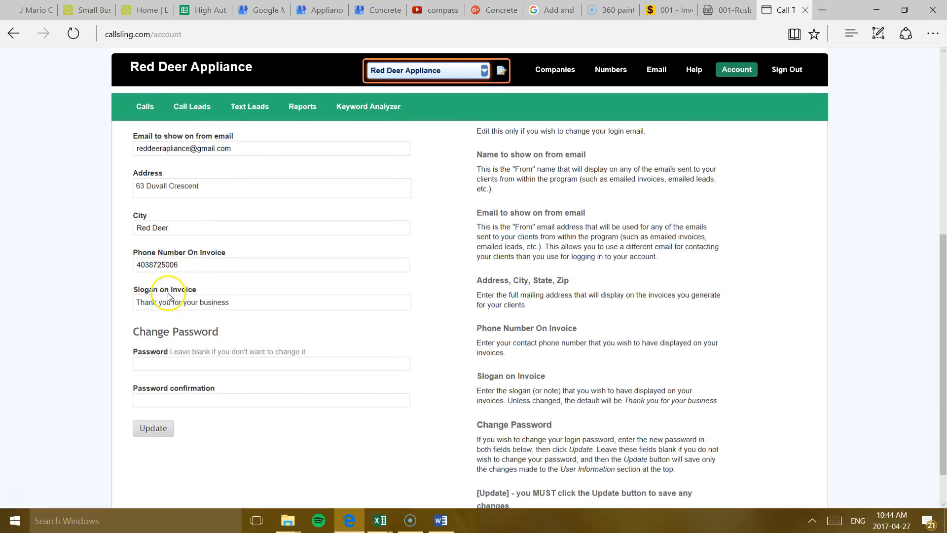
mouse_move(188, 297)
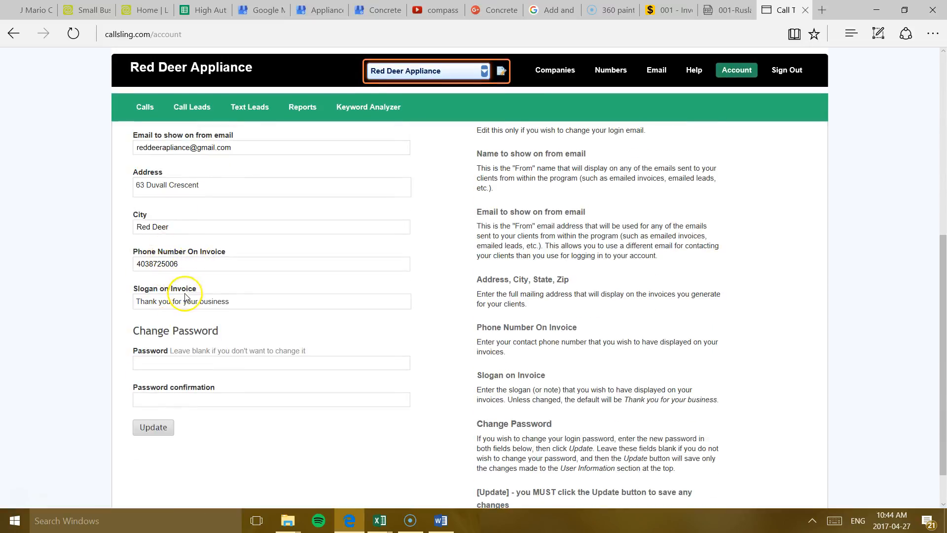
mouse_move(171, 403)
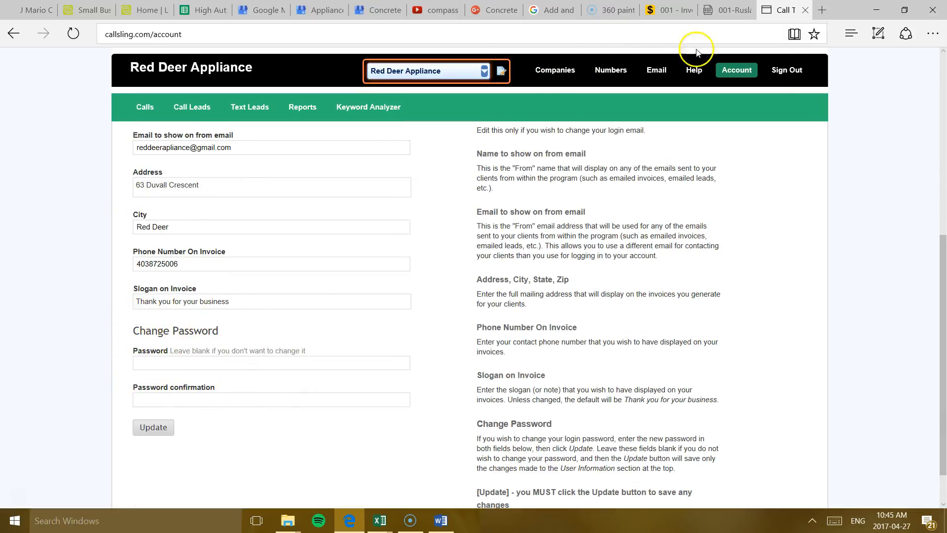
left_click(736, 69)
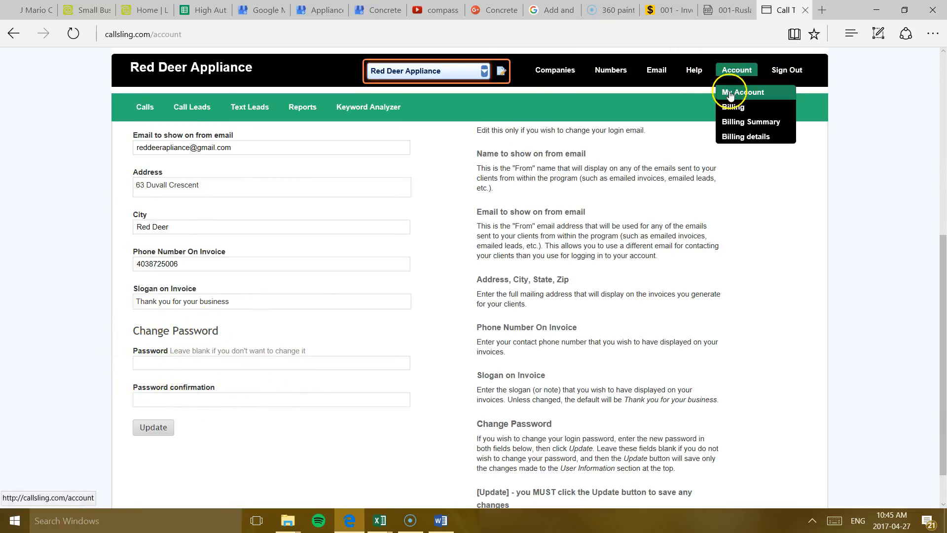
left_click(150, 372)
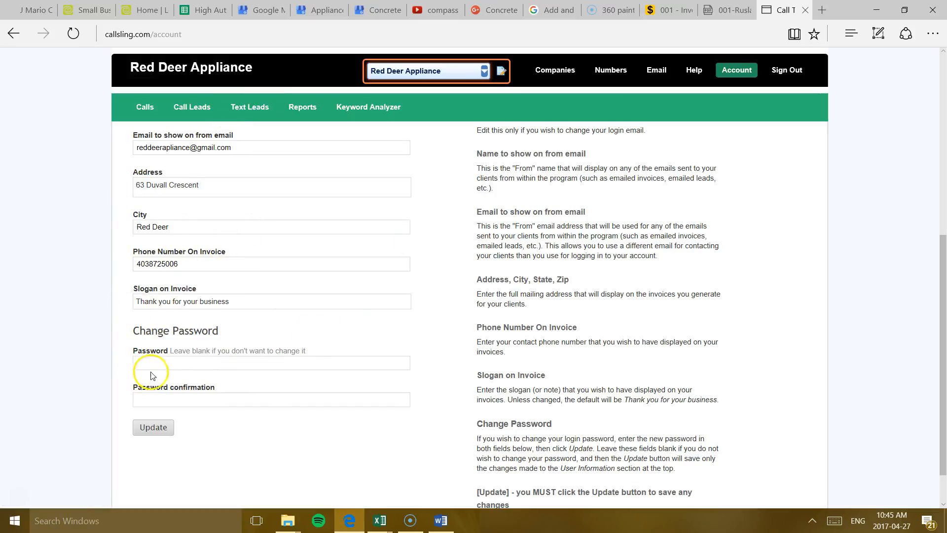
mouse_move(200, 318)
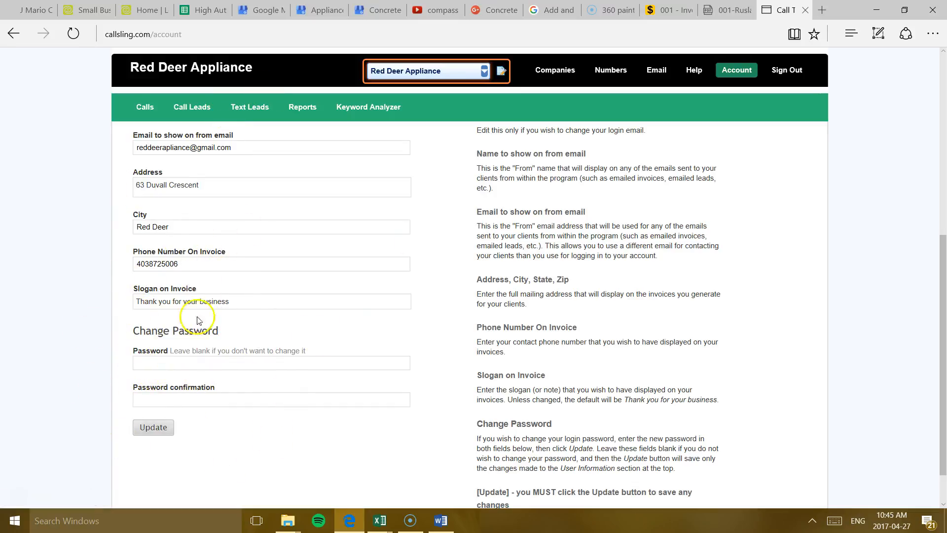